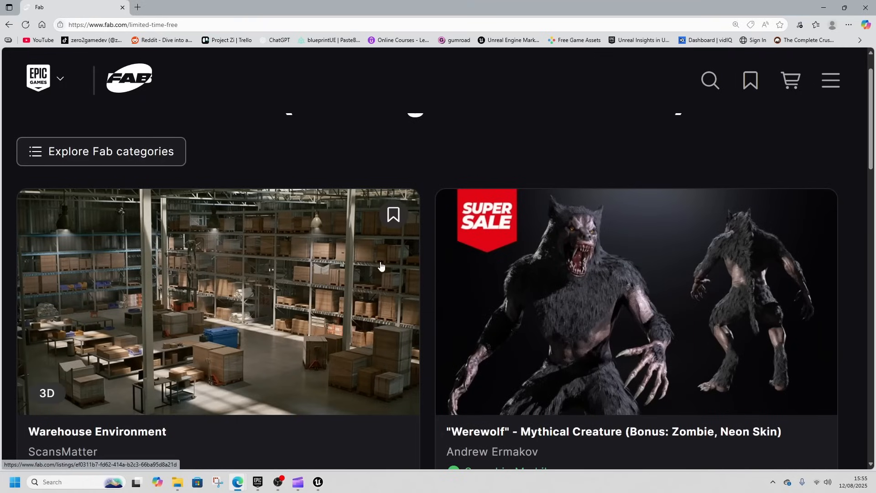
mouse_move(391, 258)
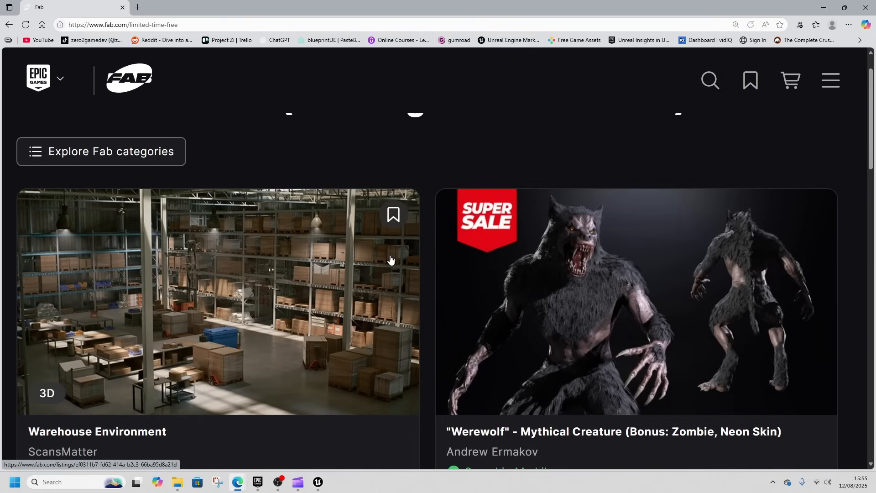
Scroll through the Fab listings for the warehouse, werewolf and Magic Spline assets.
scroll("down", 3)
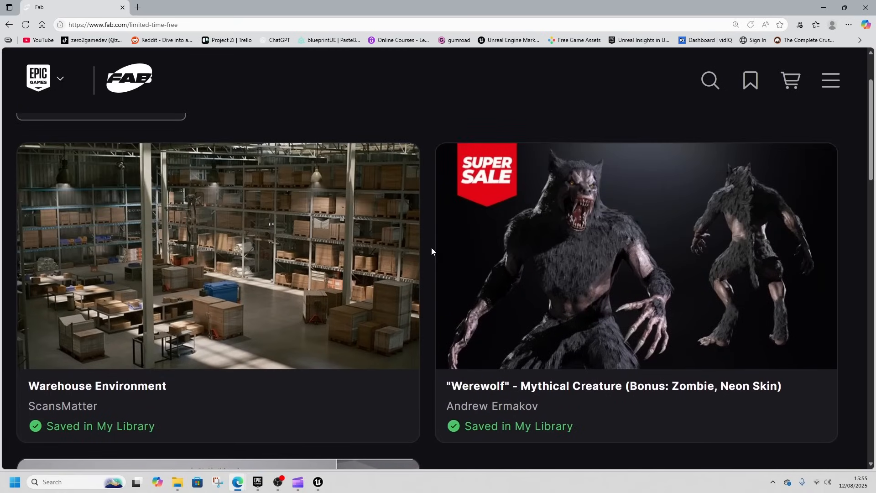
mouse_move(290, 244)
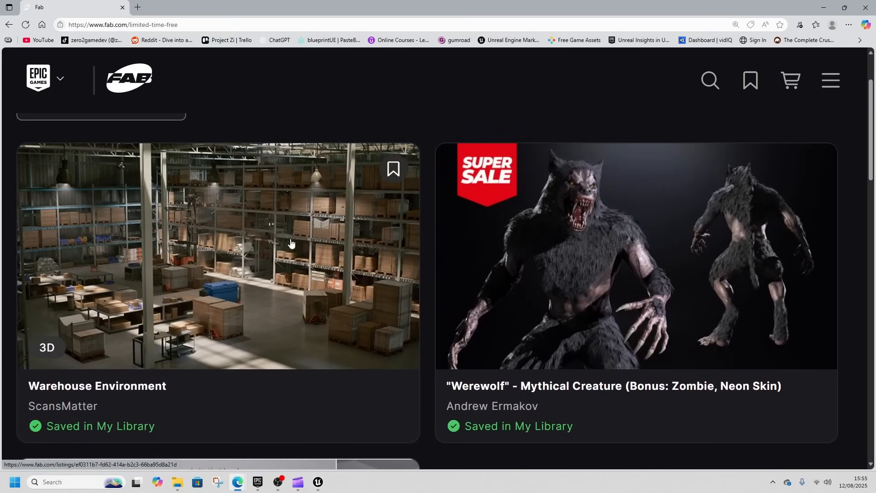
mouse_move(578, 259)
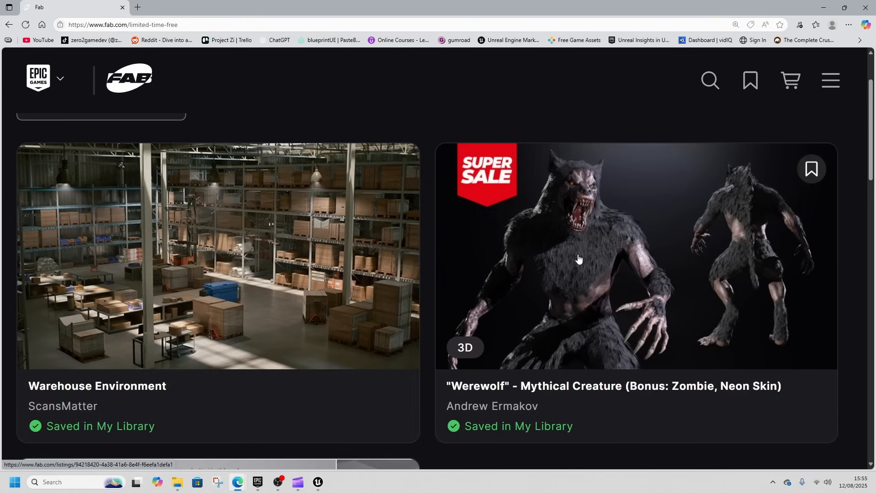
scroll("down", 3)
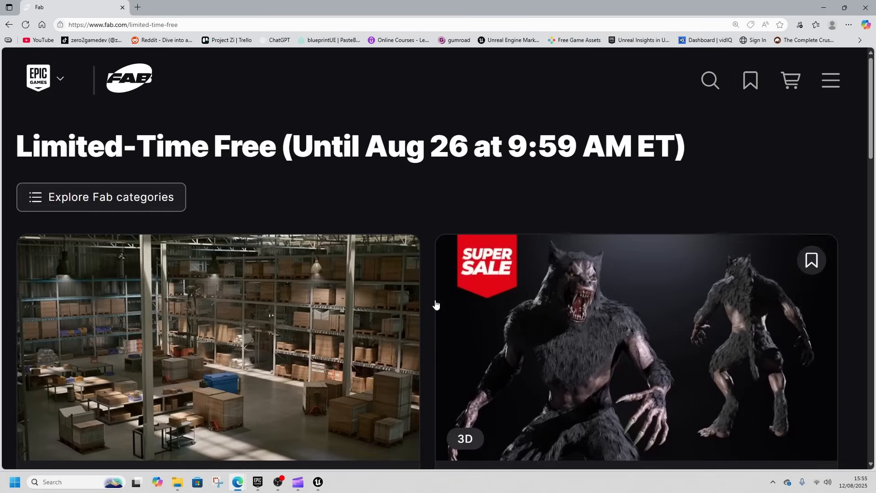
scroll("down", 3)
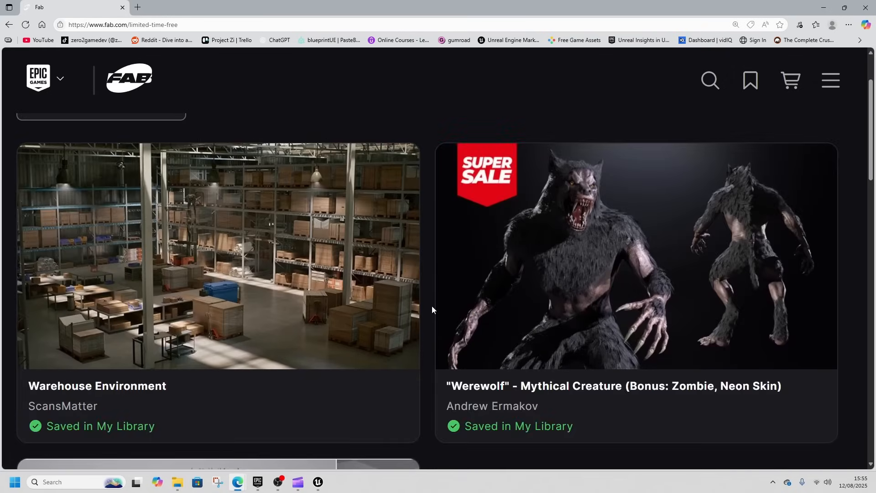
scroll("down", 3)
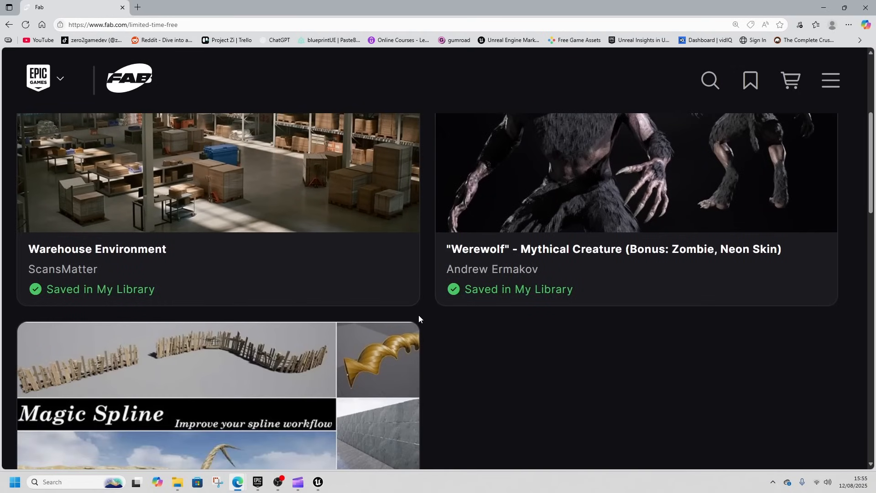
scroll("up", 3)
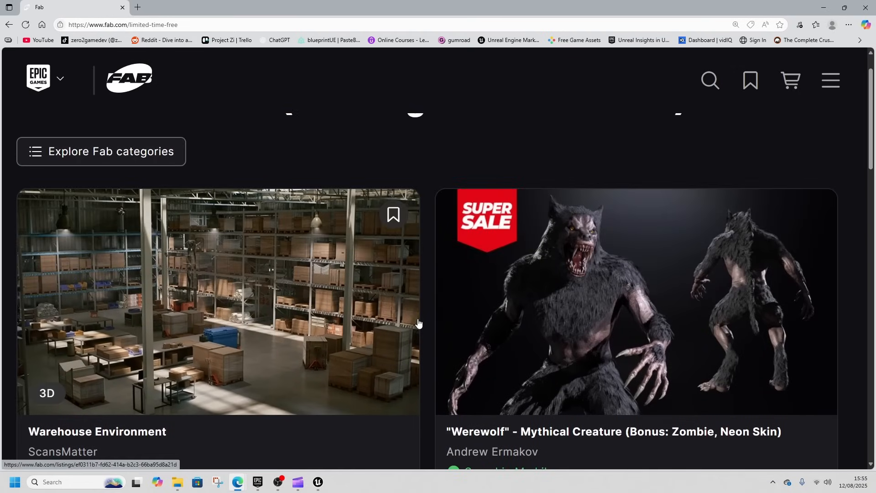
scroll("down", 3)
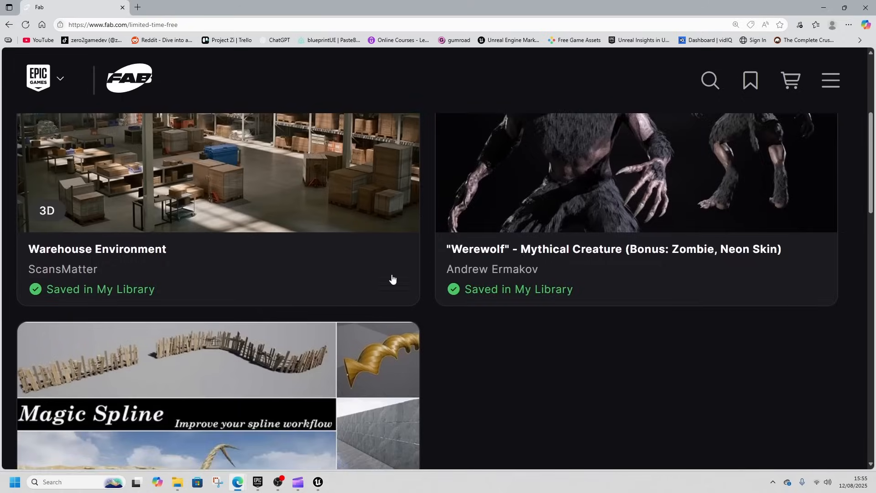
scroll("down", 3)
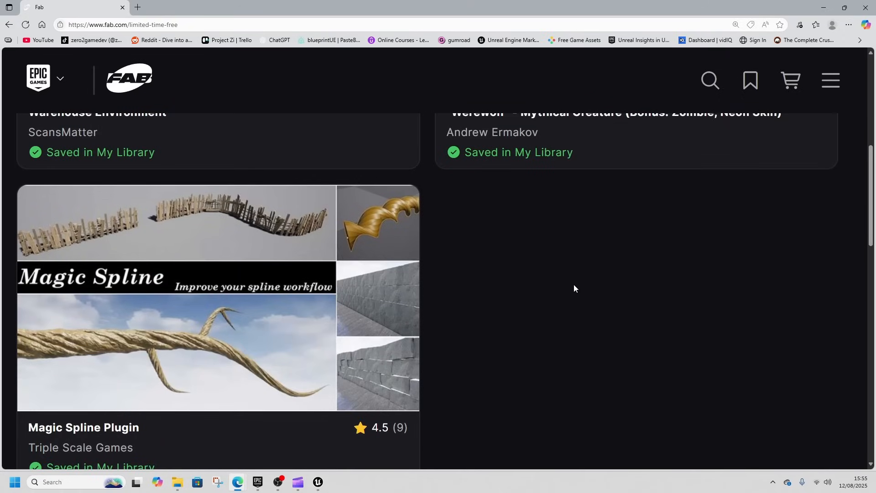
scroll("up", 3)
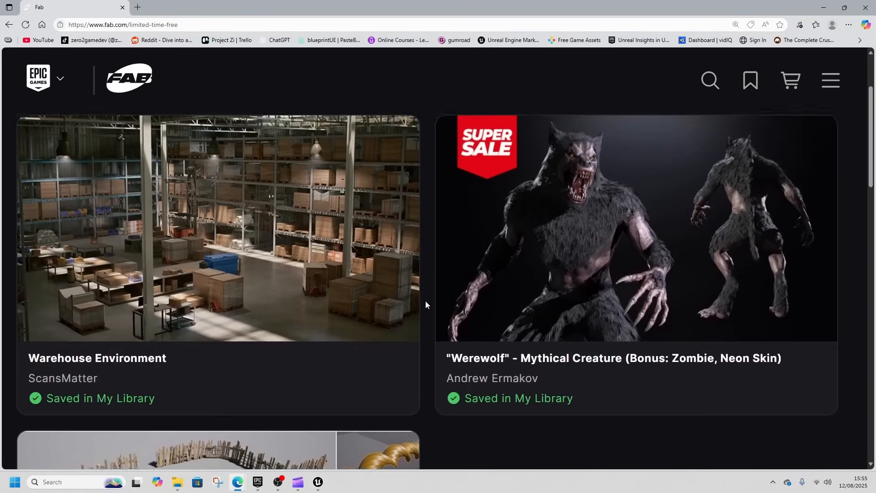
scroll("down", 3)
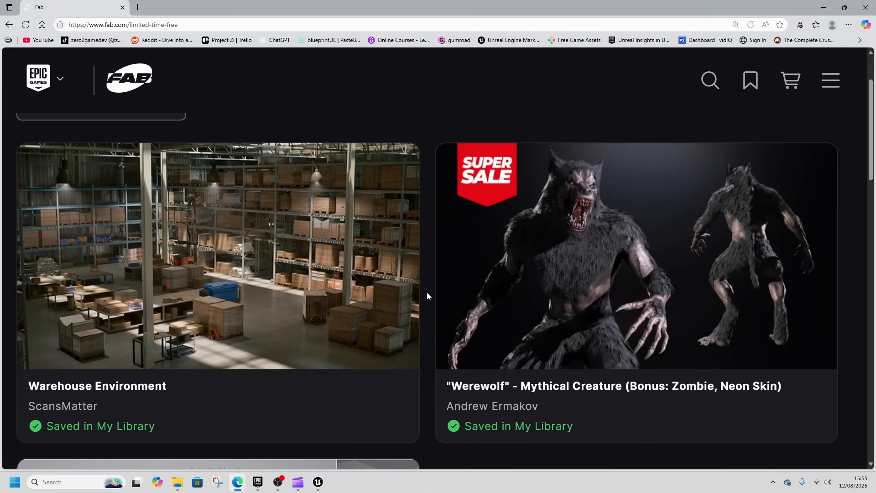
mouse_move(291, 316)
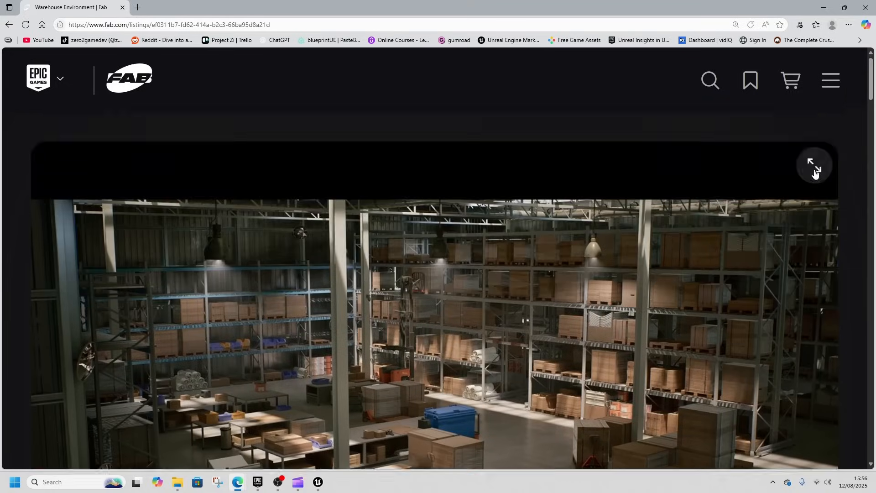
Enlarge the preview gallery and page through the warehouse, werewolf and Magic Spline images.
left_click(814, 167)
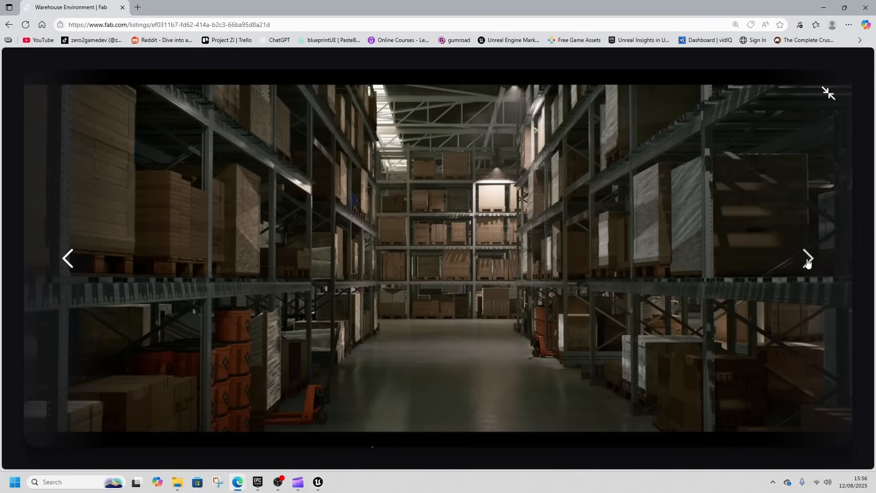
left_click(807, 259)
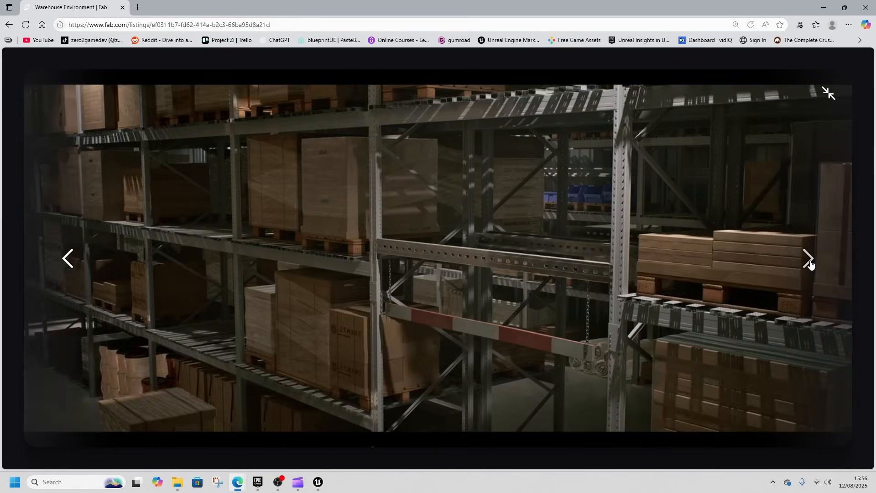
left_click(809, 263)
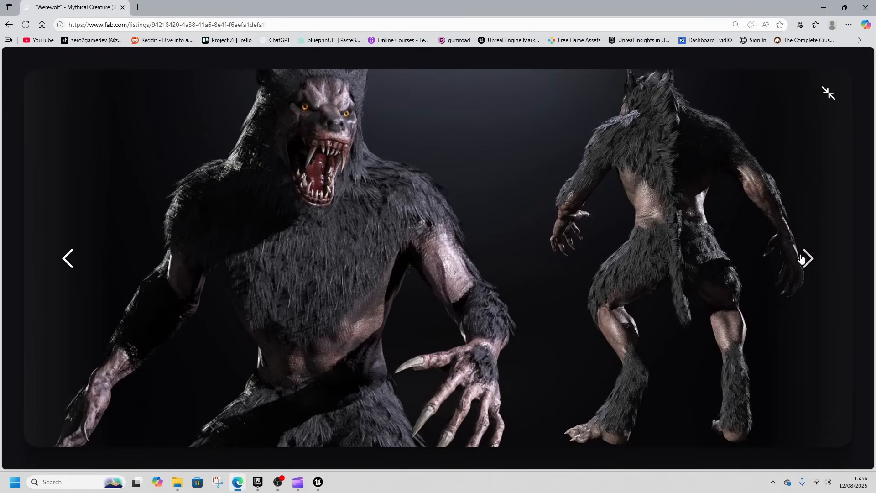
left_click(808, 259)
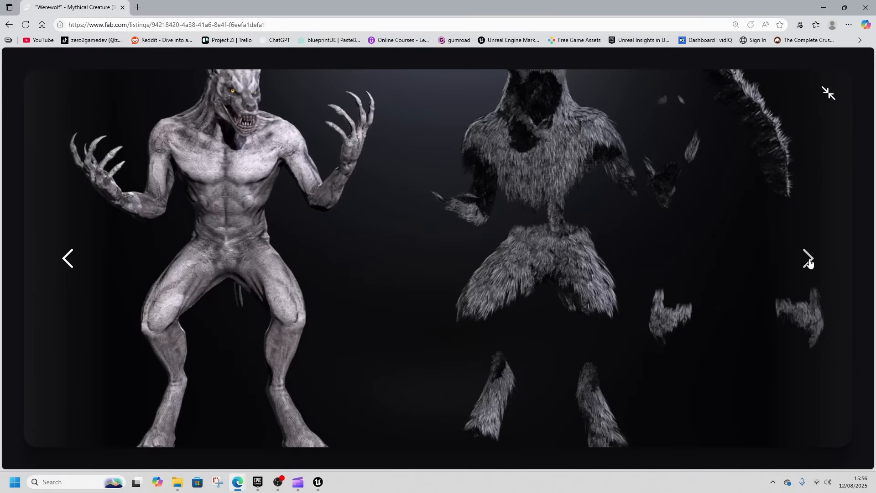
left_click(809, 258)
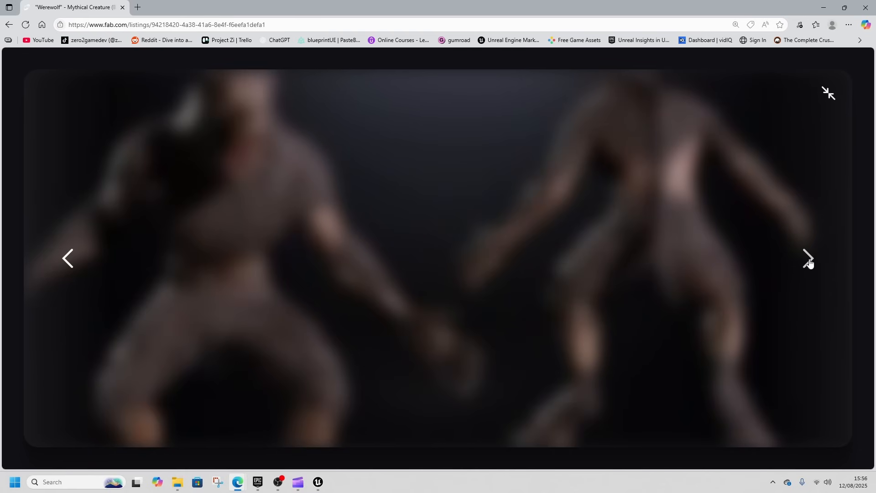
left_click(809, 259)
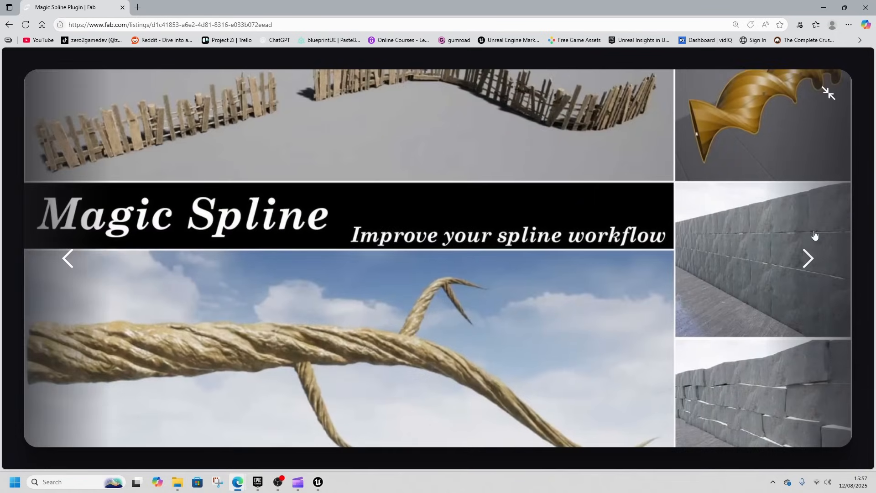
left_click(808, 258)
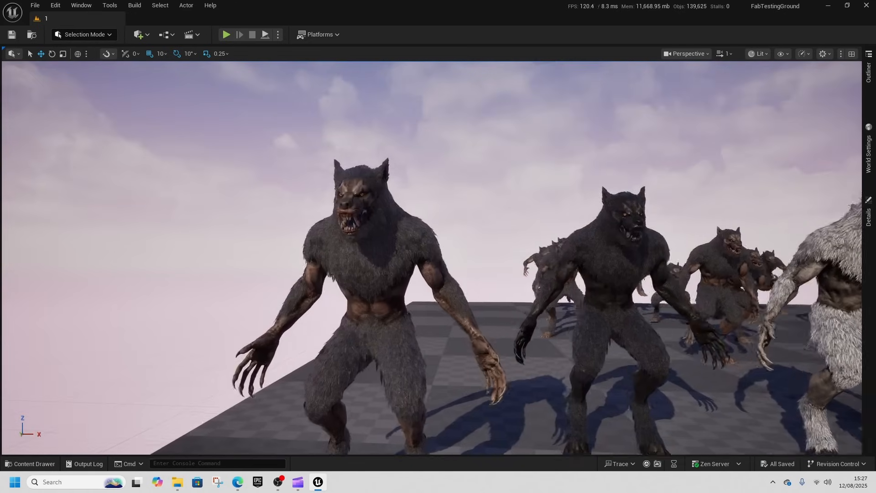
Open the Content Drawer showing the Werewolf pack's Maps folder.
left_click(276, 35)
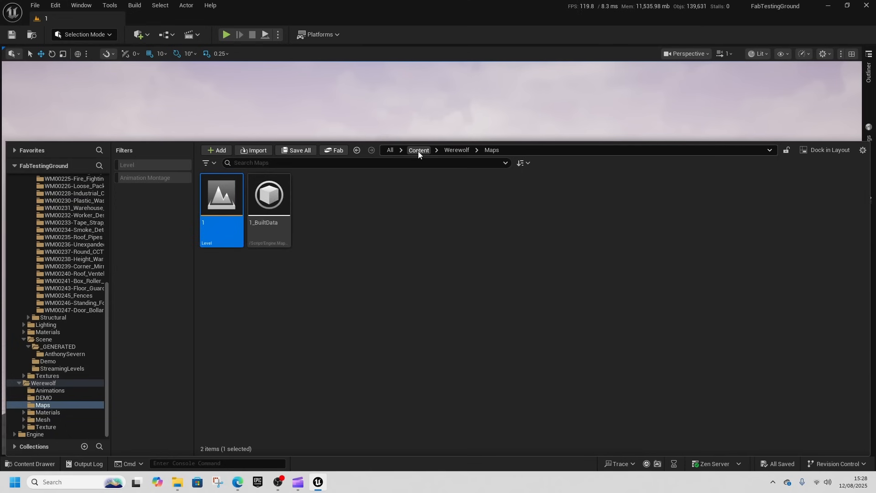
Go up to the top-level Content folder and find the Plugins window in the editor menus.
left_click(418, 149)
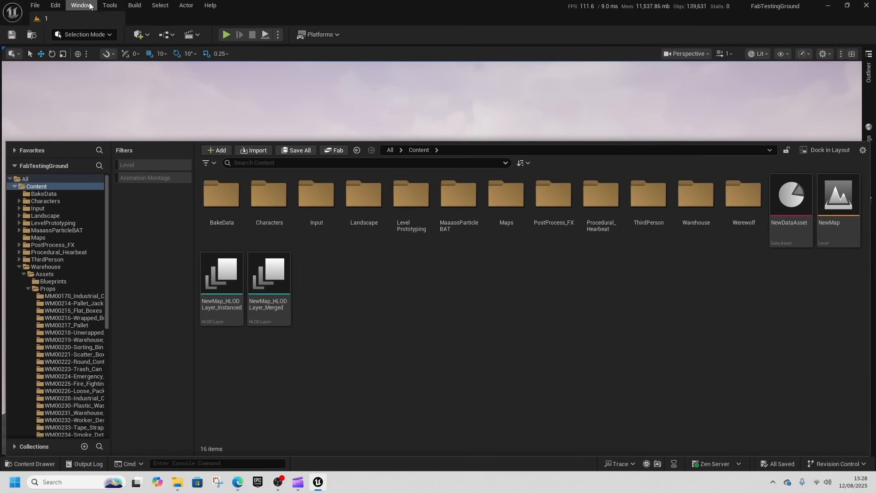
left_click(109, 5)
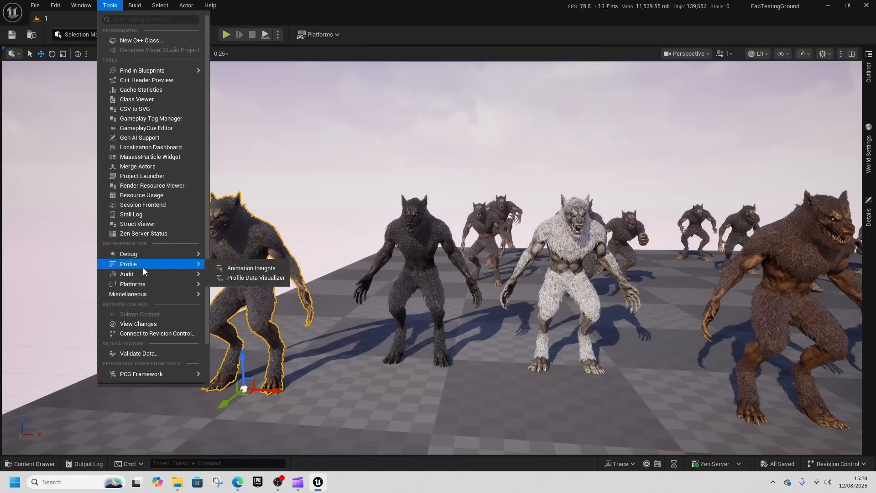
left_click(134, 5)
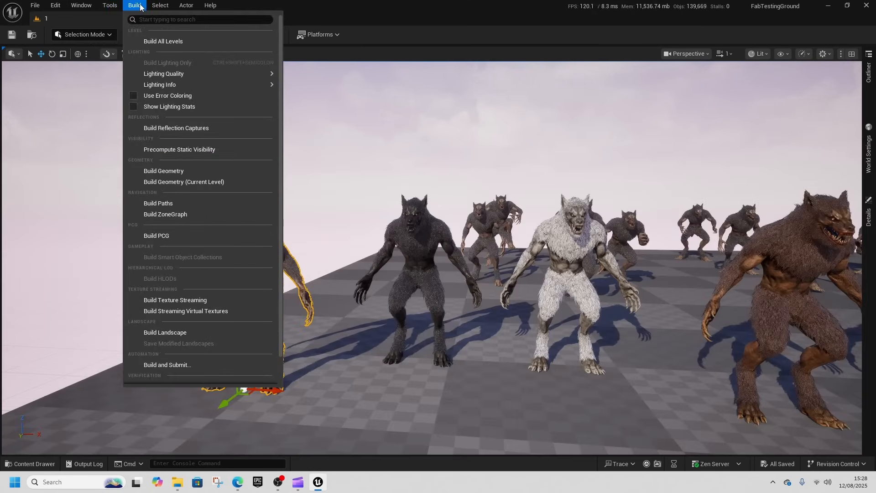
left_click(110, 5)
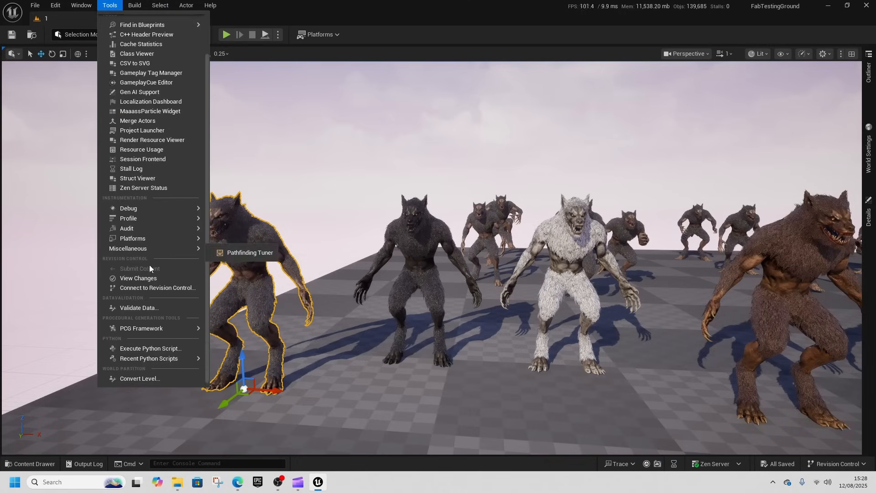
left_click(55, 5)
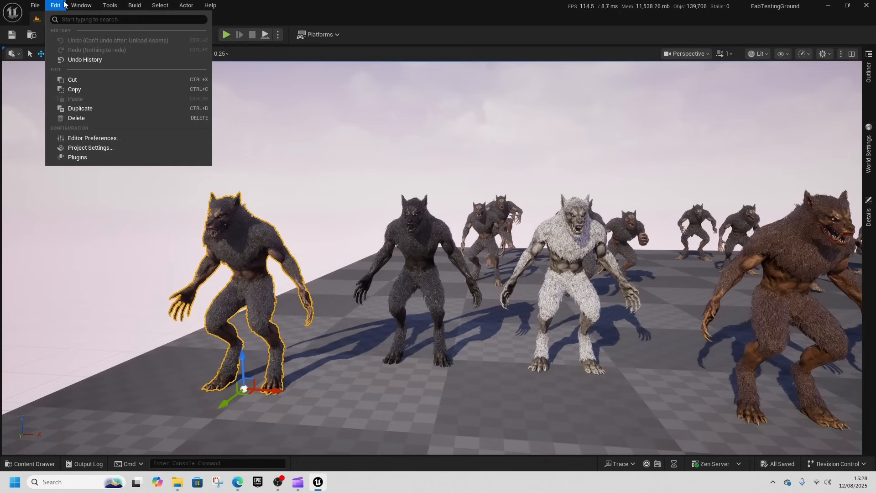
left_click(77, 158)
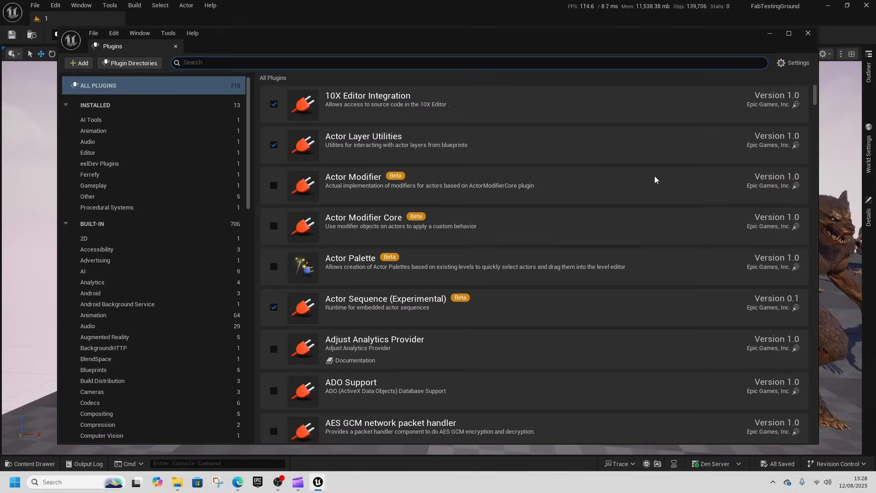
Search plugins for 'spli', enable SplineMeshEditor, and restart the editor.
type("spline")
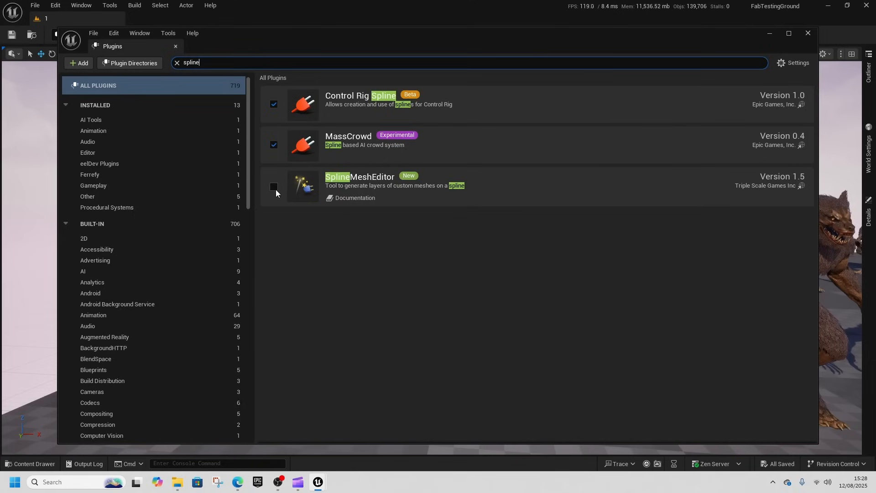
left_click(273, 187)
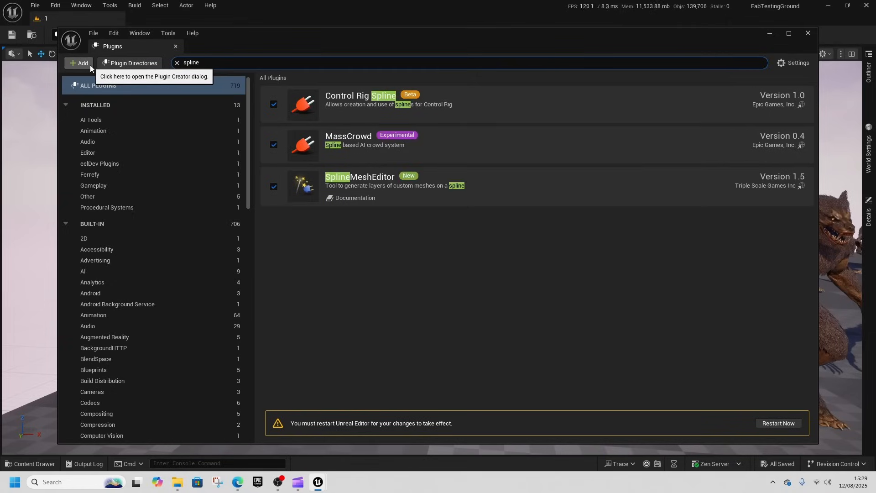
mouse_move(770, 189)
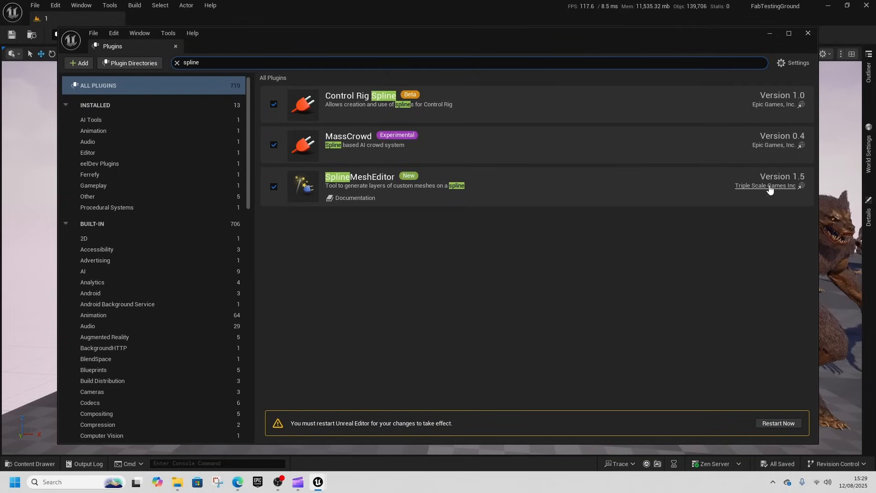
mouse_move(237, 482)
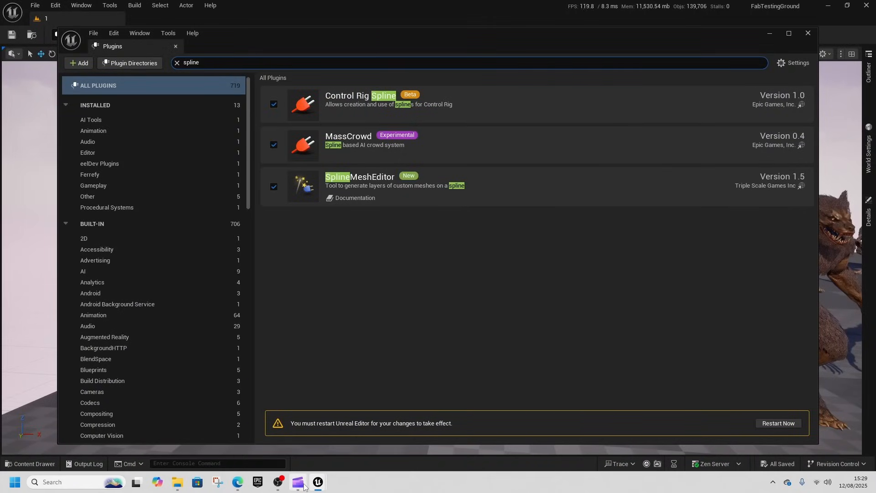
mouse_move(297, 482)
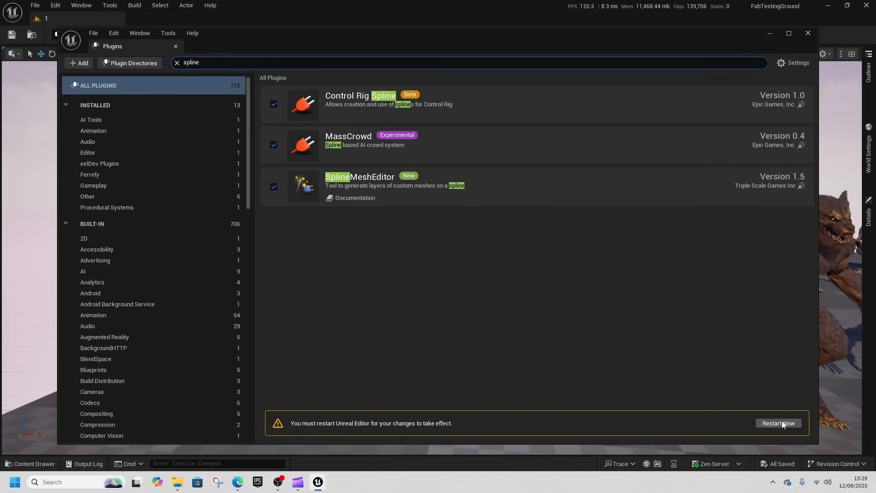
left_click(778, 423)
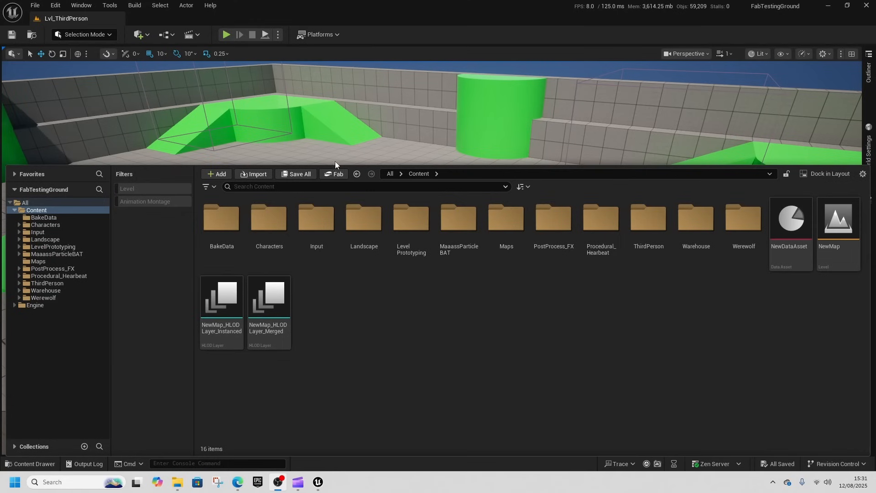
Create a new Blueprint Class whose parent is a spline mesh actor, found by searching 'spline'.
right_click(403, 304)
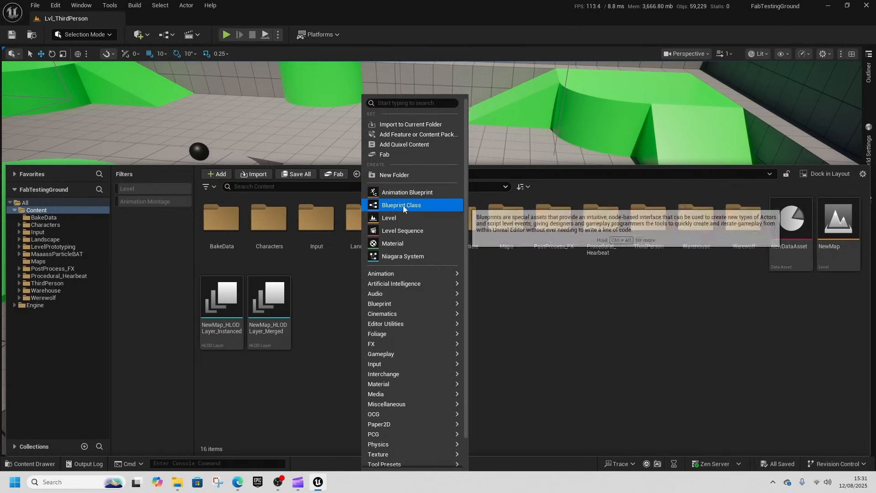
left_click(400, 204)
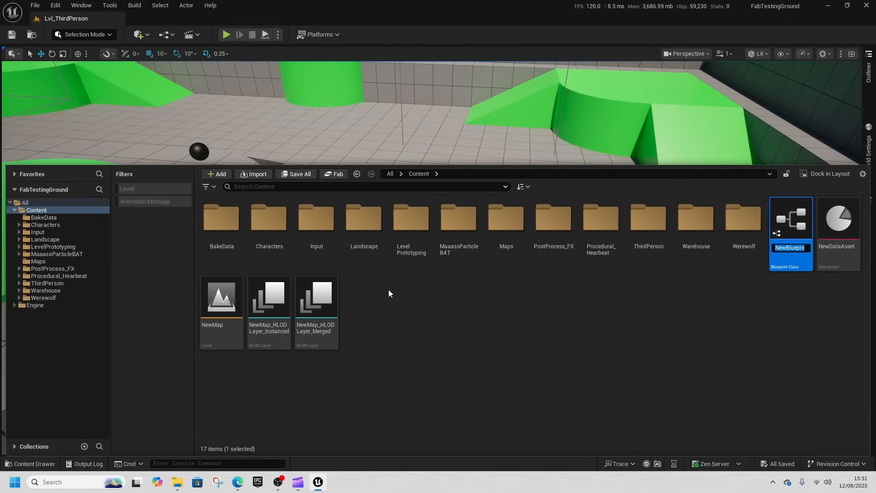
left_click(217, 174)
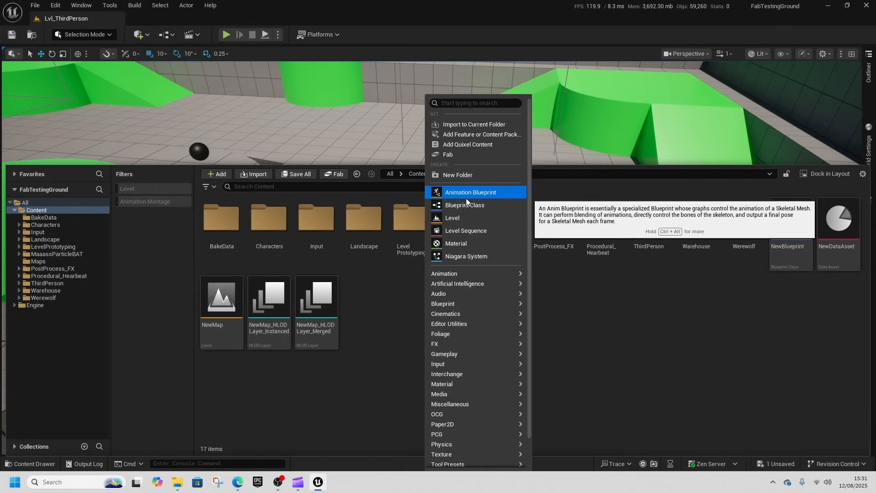
left_click(464, 205)
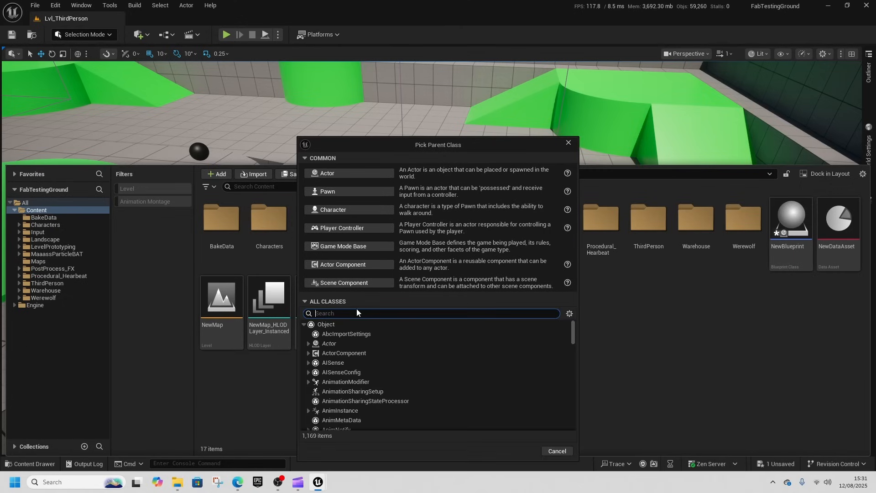
type("spline")
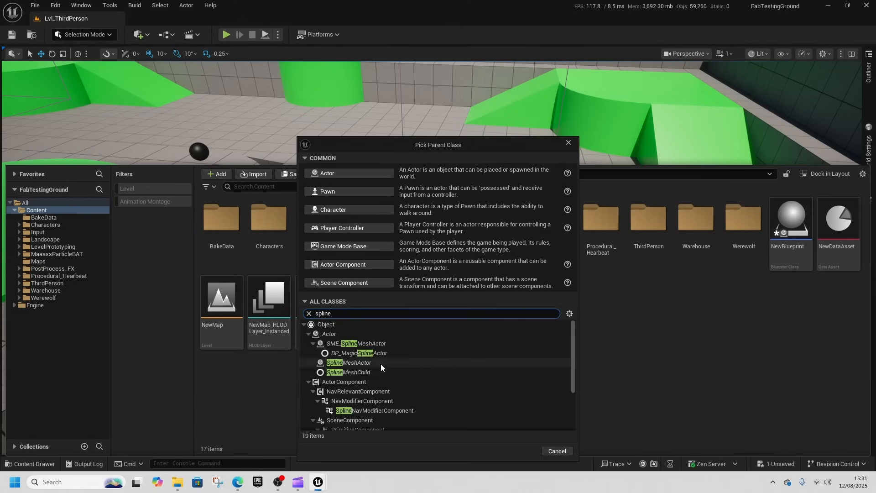
left_click(356, 343)
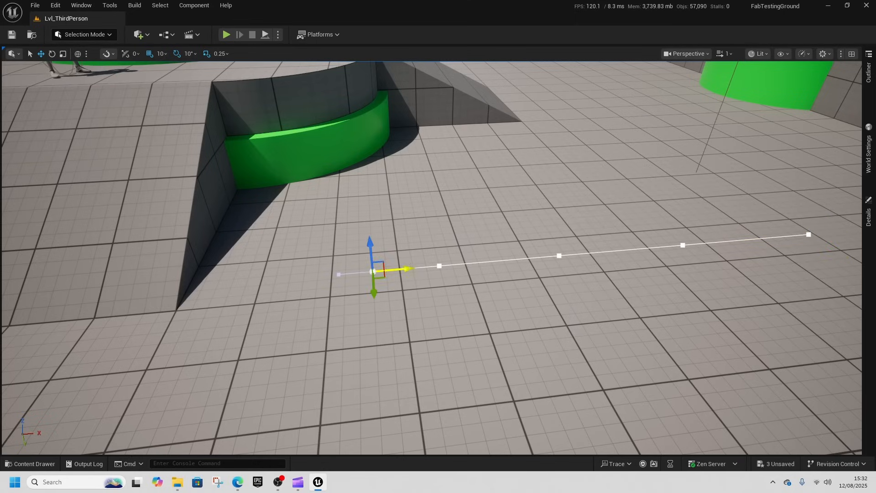
Curve the spline by dragging a point, then add a layer with a 1M_CubeWithSocket mesh entry.
left_click_drag(371, 271, 629, 358)
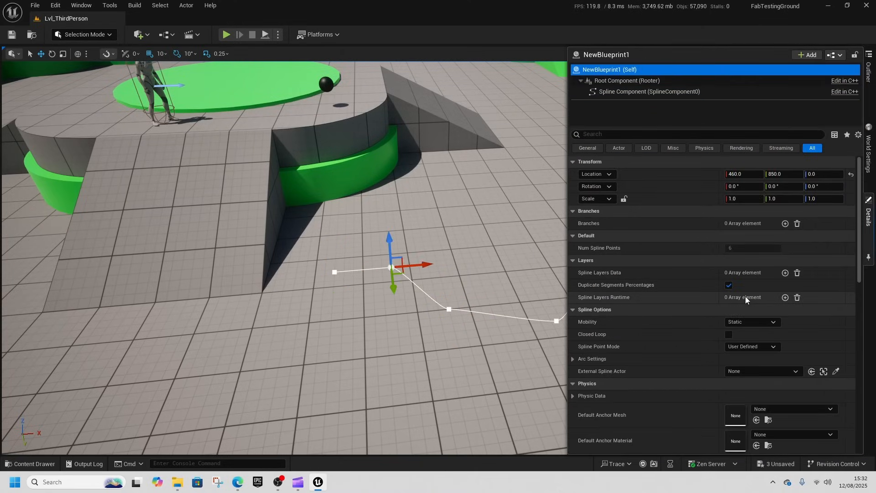
mouse_move(677, 276)
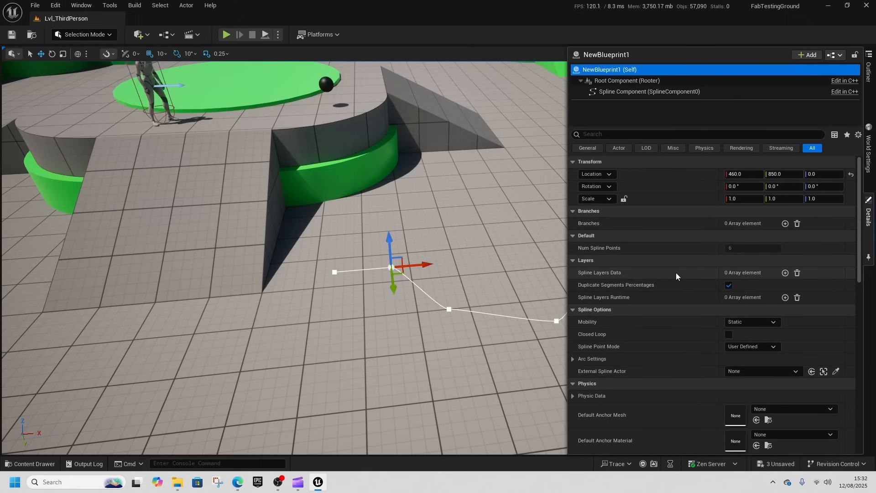
mouse_move(785, 273)
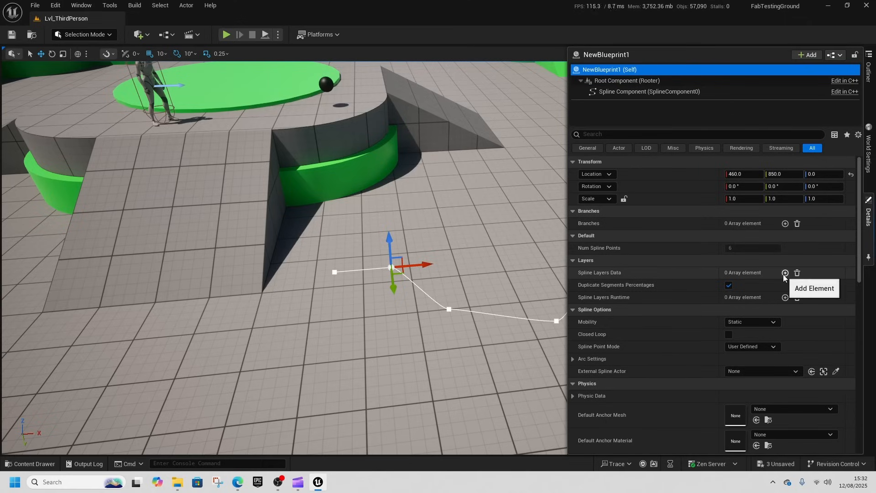
left_click(784, 273)
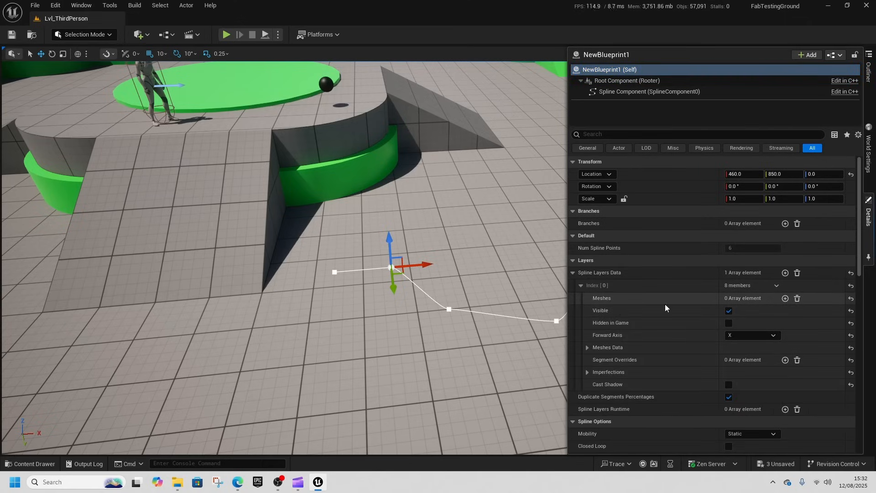
left_click(785, 298)
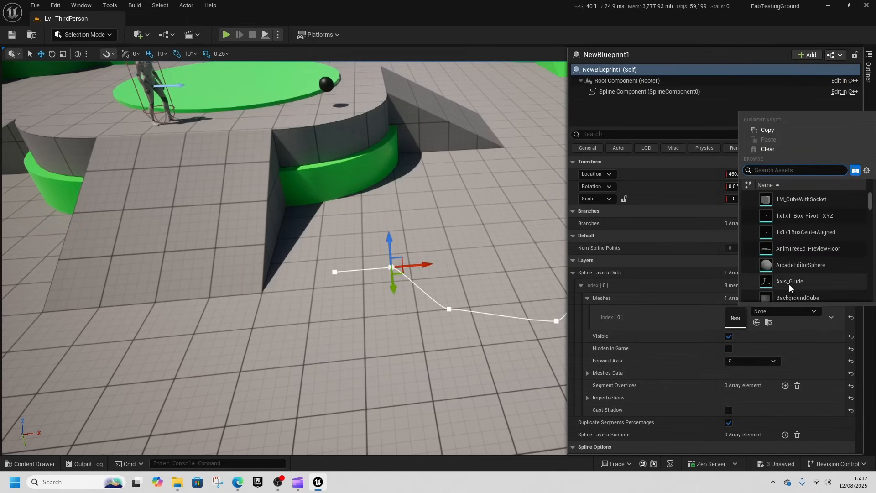
scroll("down", 3)
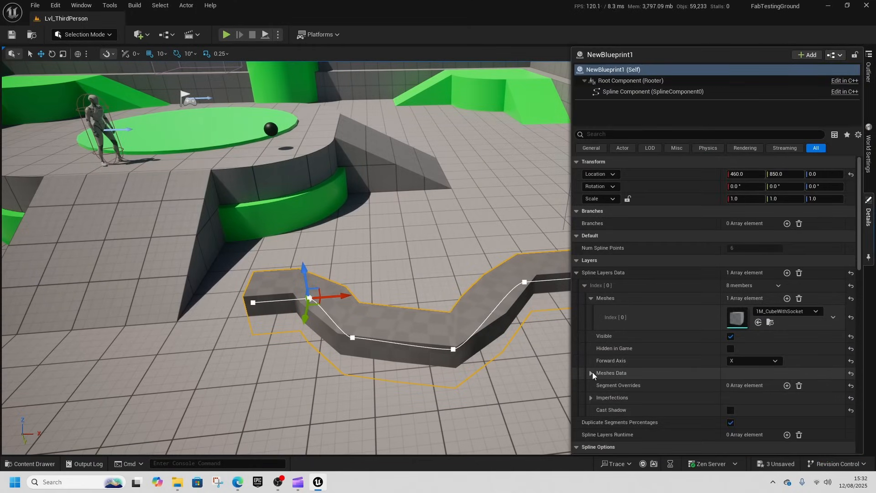
In Meshes Data, toggle Use Static Meshes on and off, and re-enable Deform Segments.
left_click(591, 373)
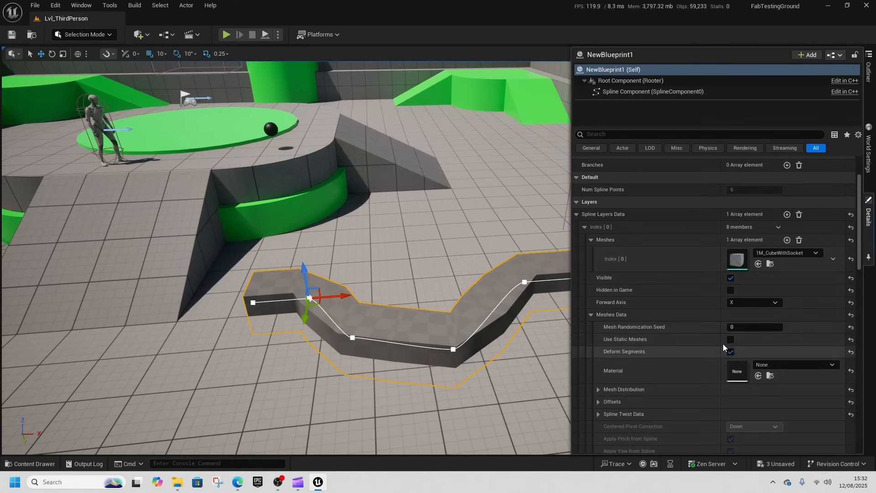
left_click(730, 339)
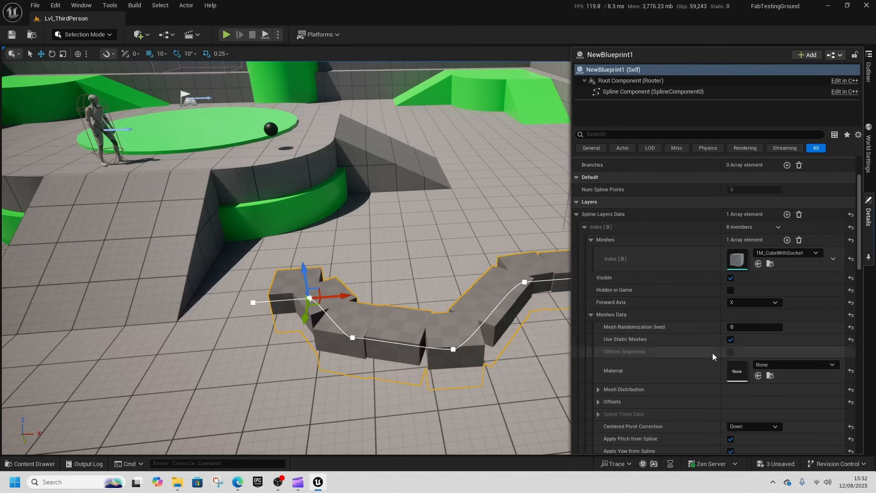
left_click(731, 351)
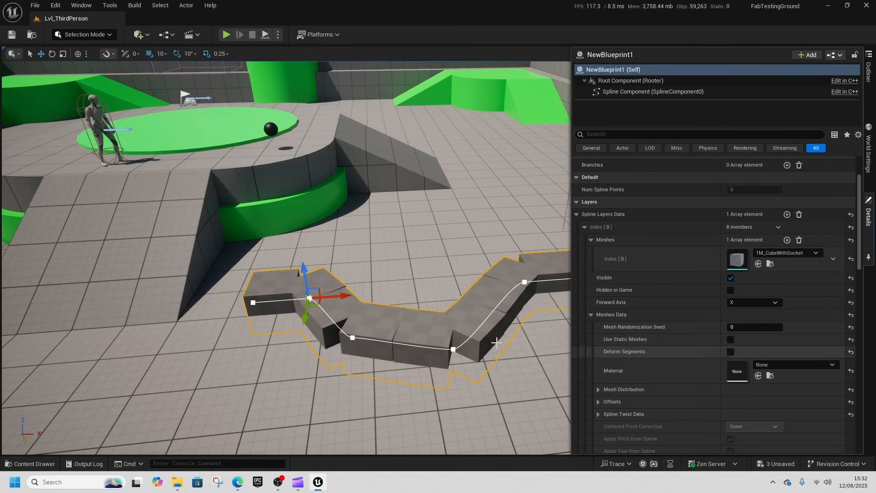
left_click(730, 351)
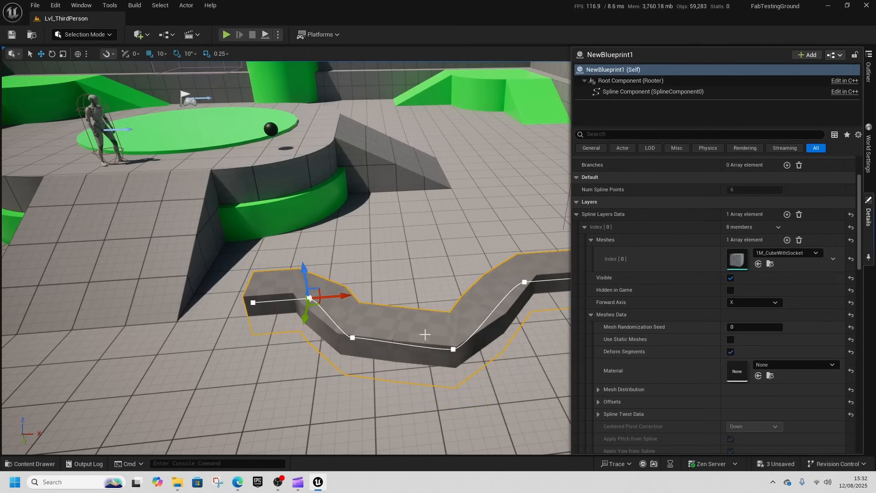
mouse_move(364, 327)
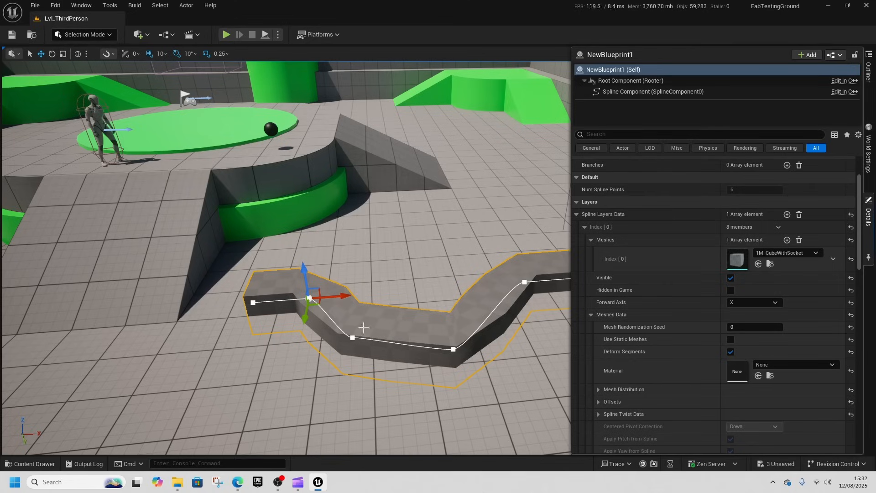
mouse_move(688, 337)
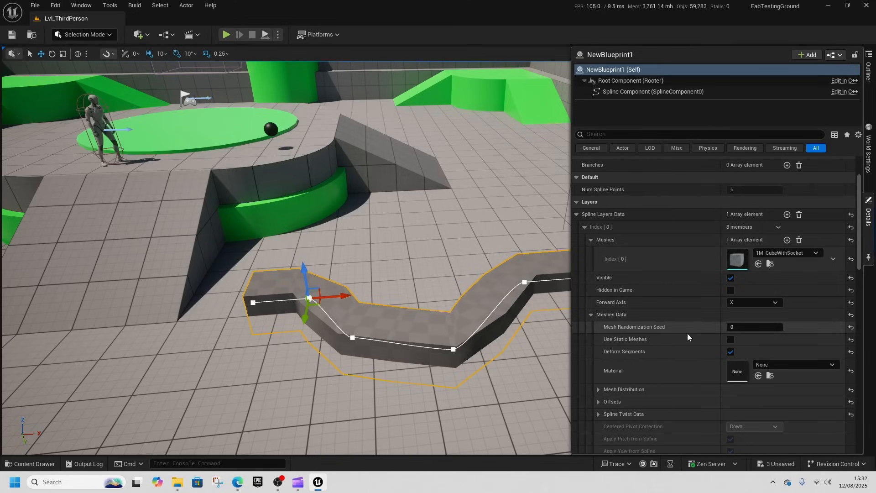
left_click(598, 389)
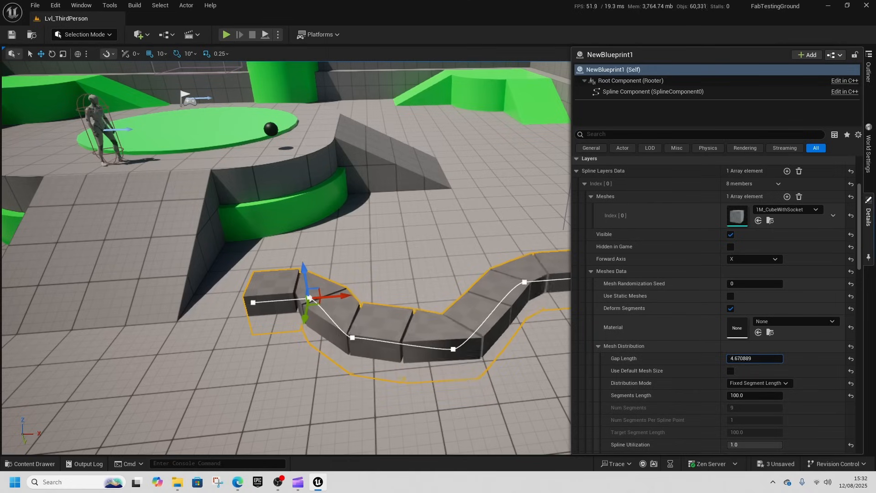
Enter 1.621416, use fixed-length distribution at 19.61203, and set Rotation Offset X to 51.004453.
type("1.621416")
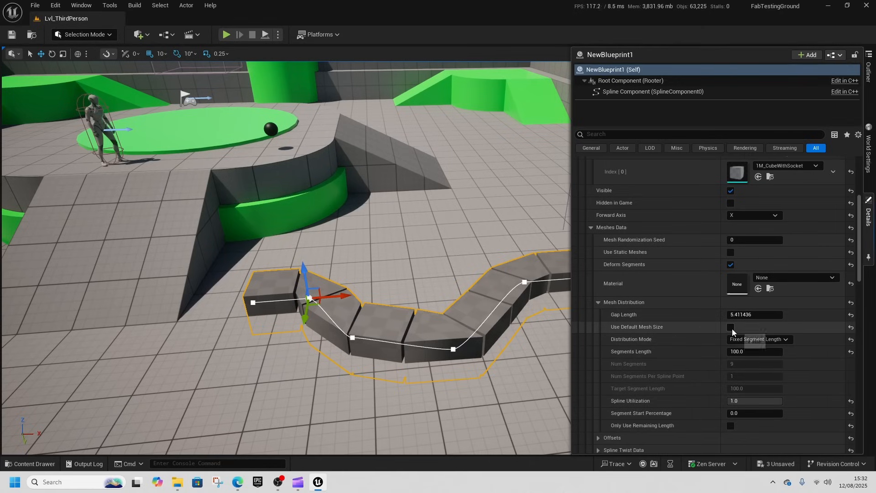
left_click(759, 339)
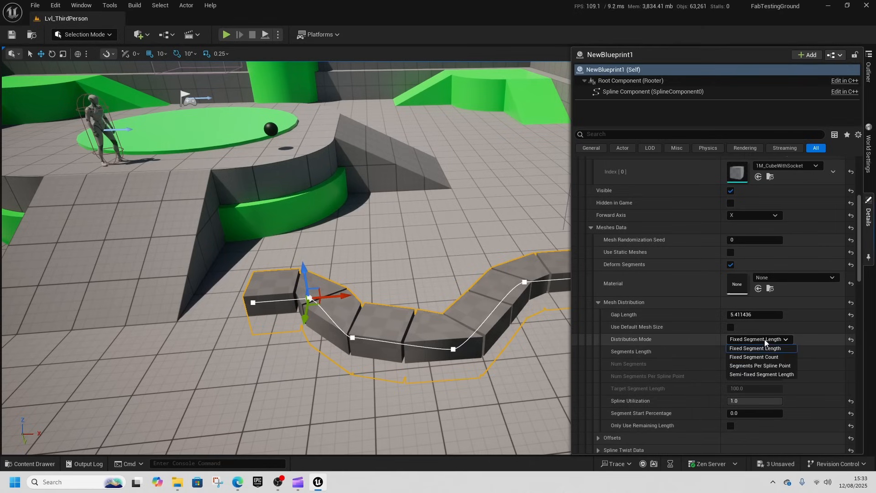
left_click(755, 348)
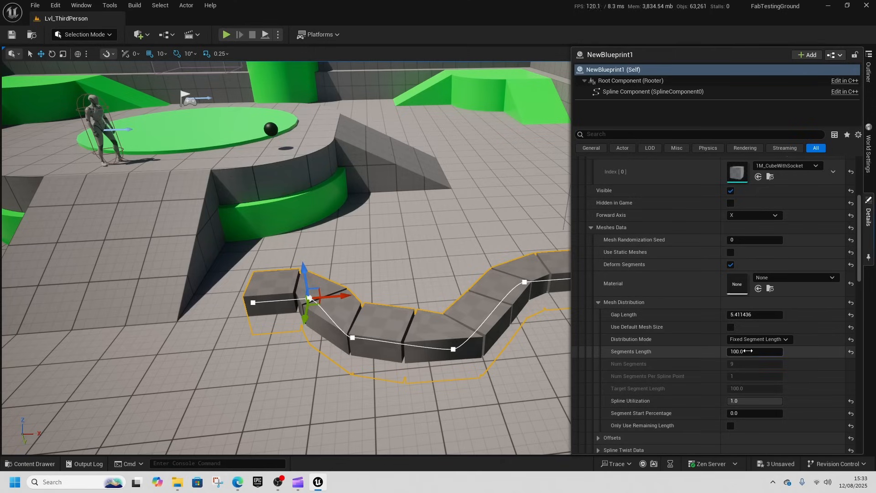
type("21.77062")
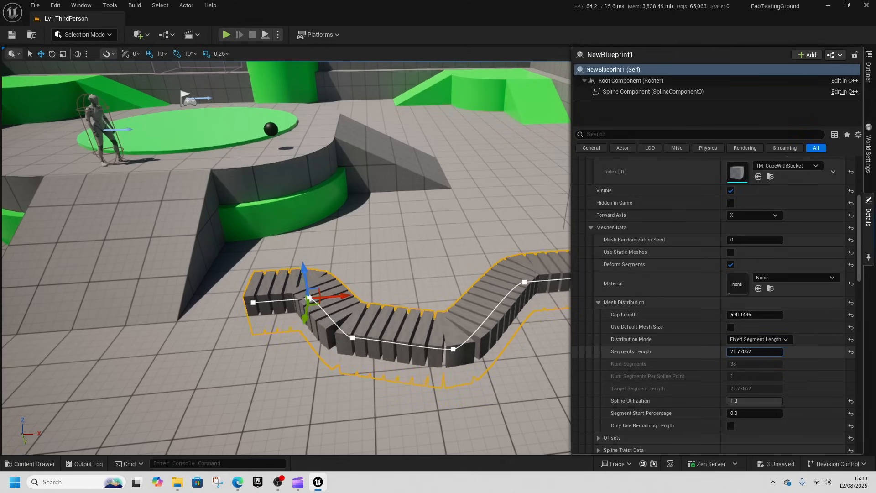
type("19.61203")
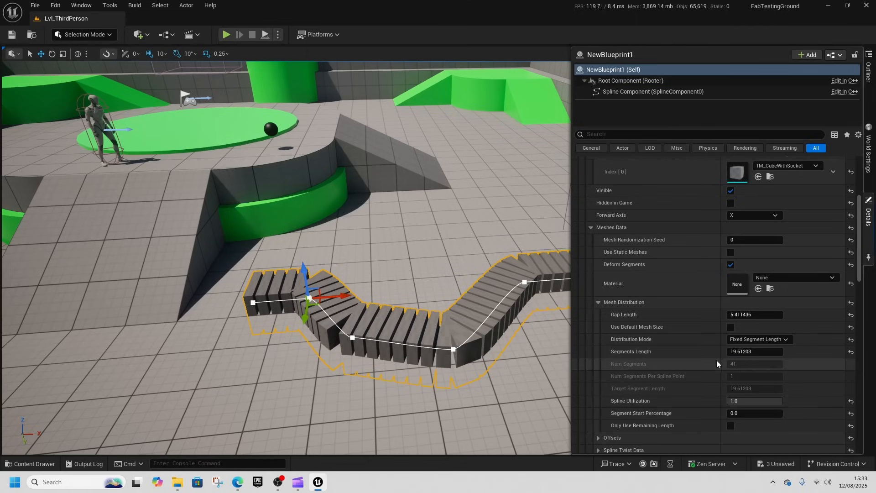
scroll("down", 3)
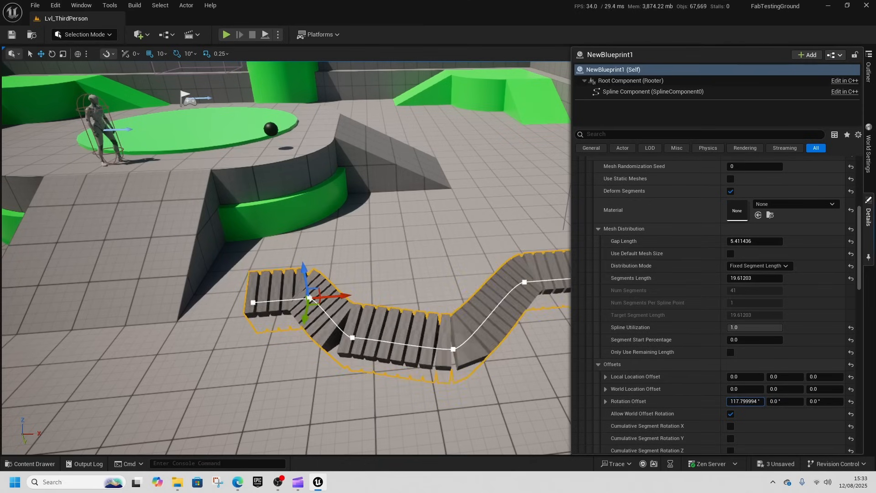
type("51.004453 °")
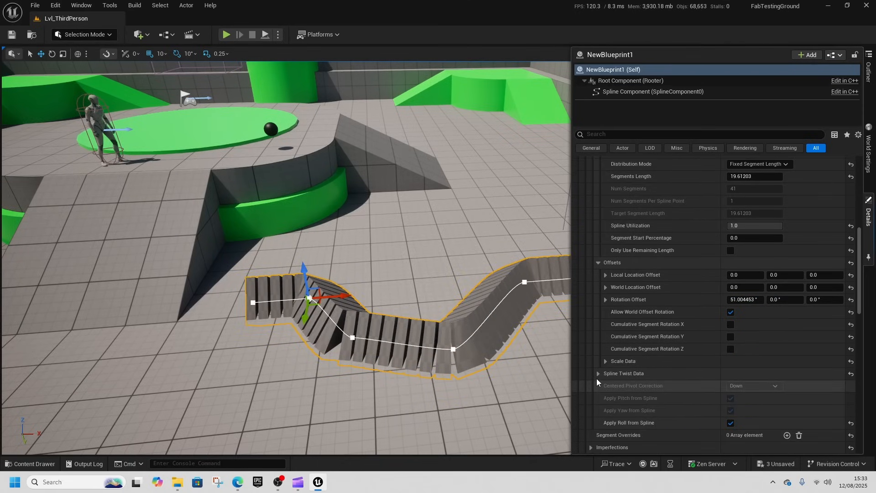
Select a spline point and drag it to stretch the path into a zigzag.
left_click(598, 374)
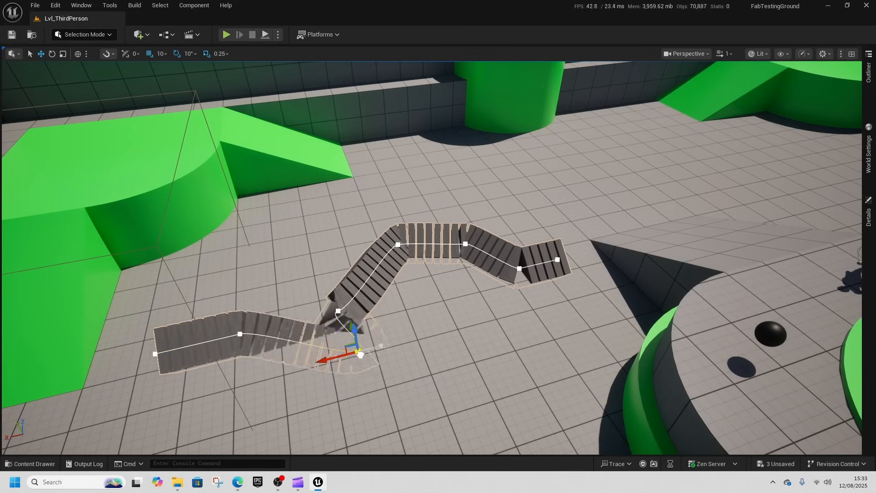
left_click_drag(361, 352, 259, 243)
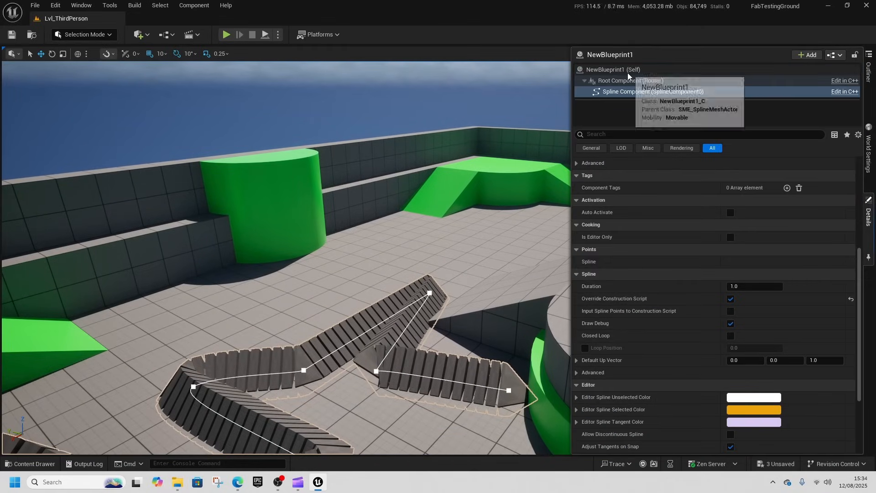
Assign Fence03 as the actor's spline layer mesh and dismiss the map check Message Log.
left_click(613, 70)
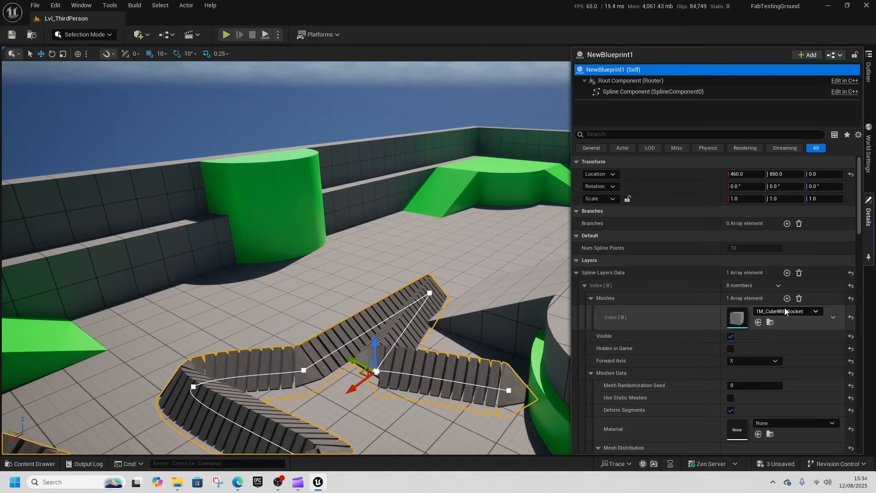
left_click(814, 312)
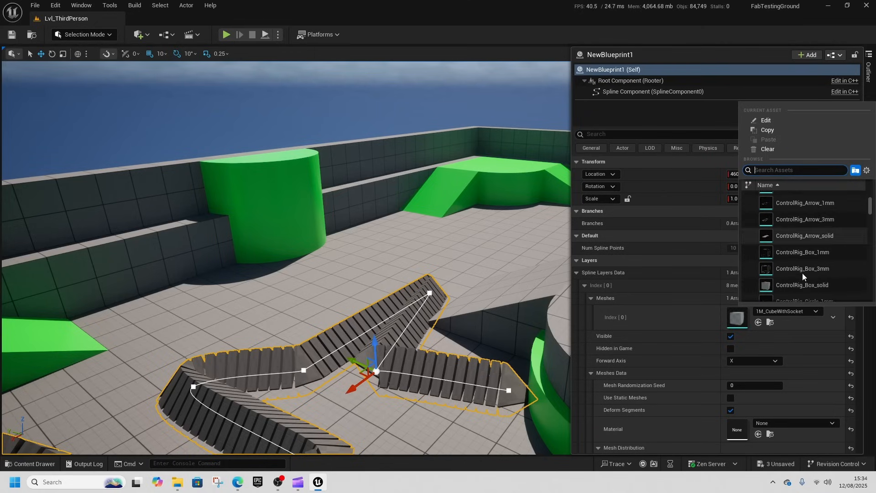
scroll("down", 3)
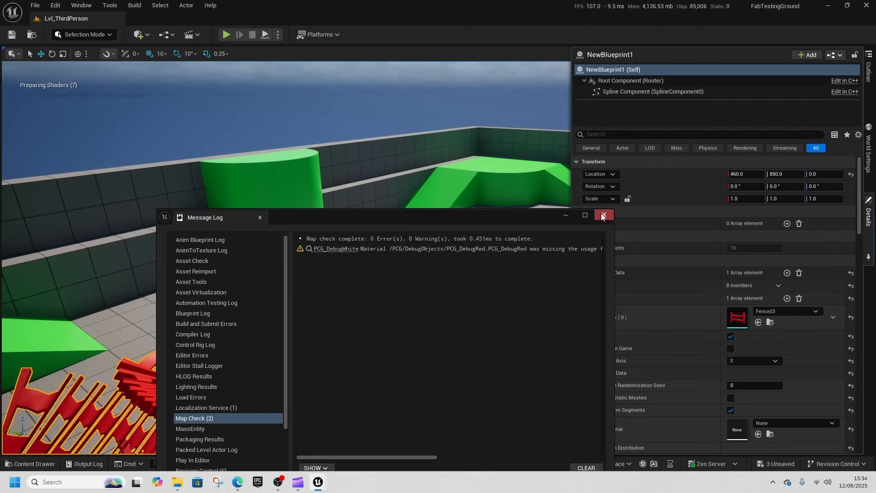
left_click(603, 215)
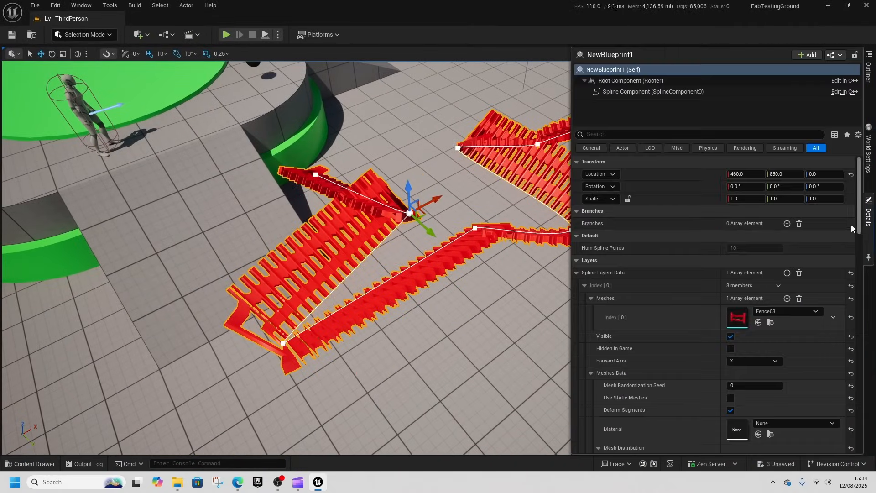
scroll("down", 3)
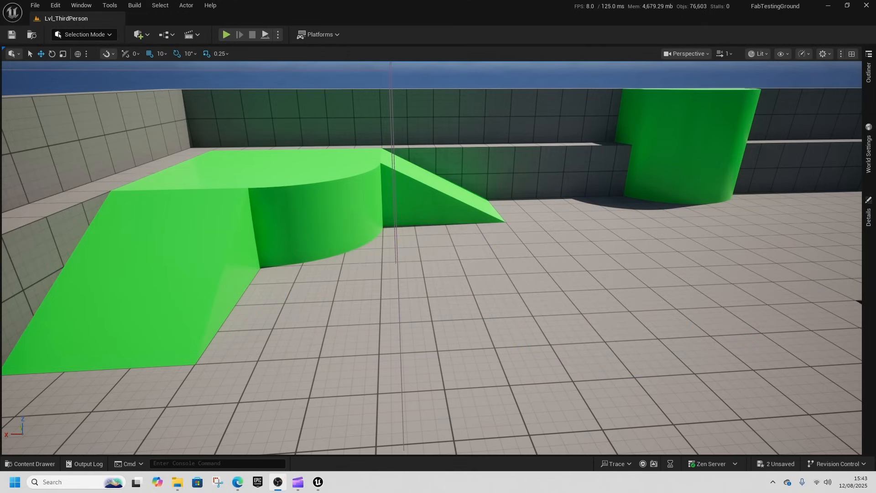
Browse Content Drawer > ThirdPerson > Blueprints and open BP_ThirdPersonCharacter.
left_click(227, 34)
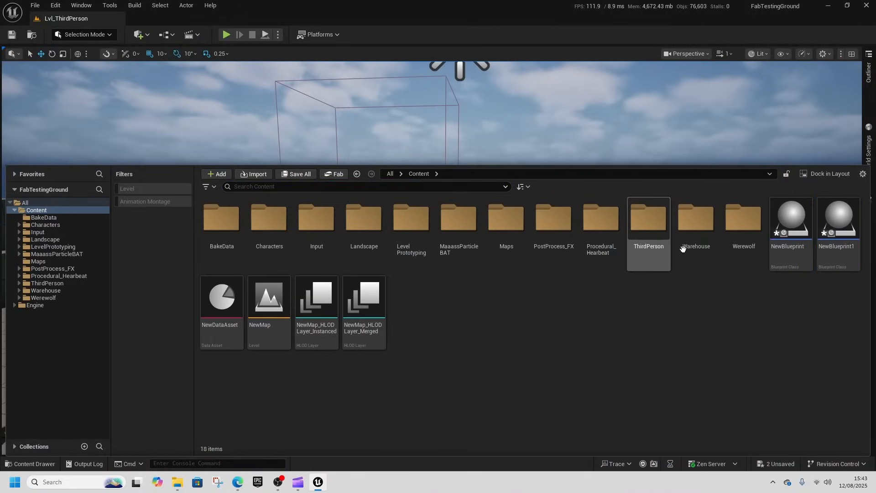
double_click(648, 218)
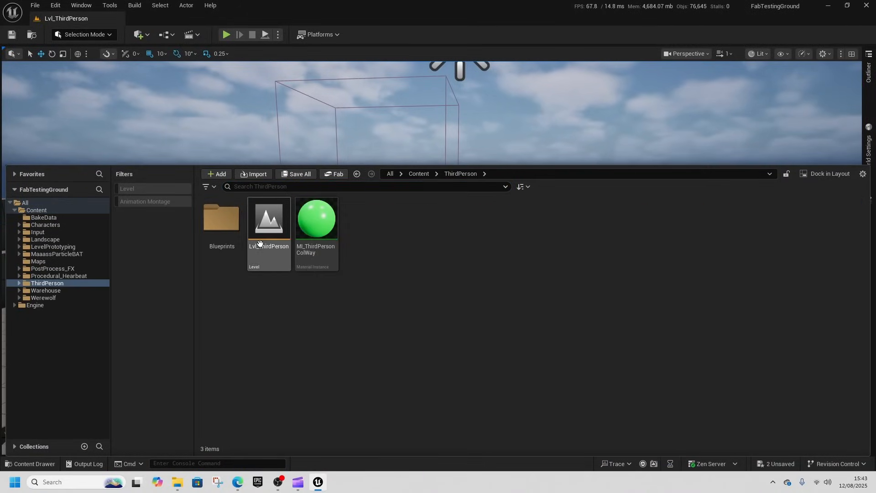
double_click(221, 218)
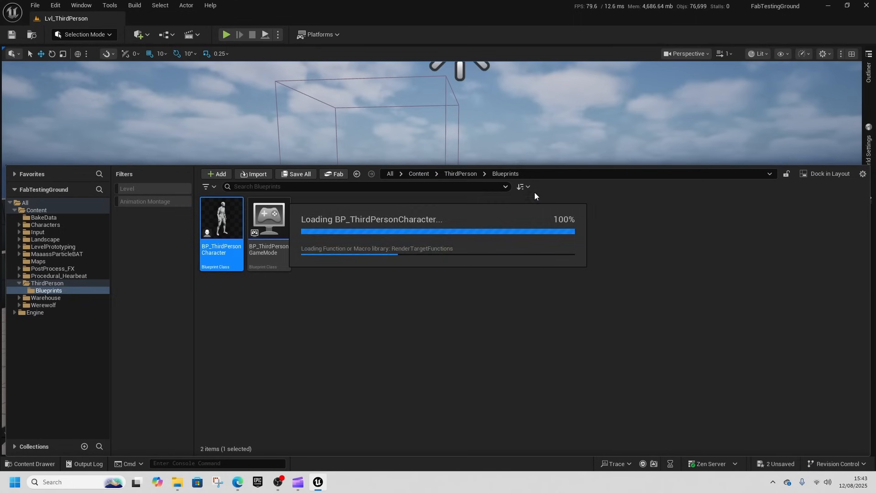
double_click(221, 220)
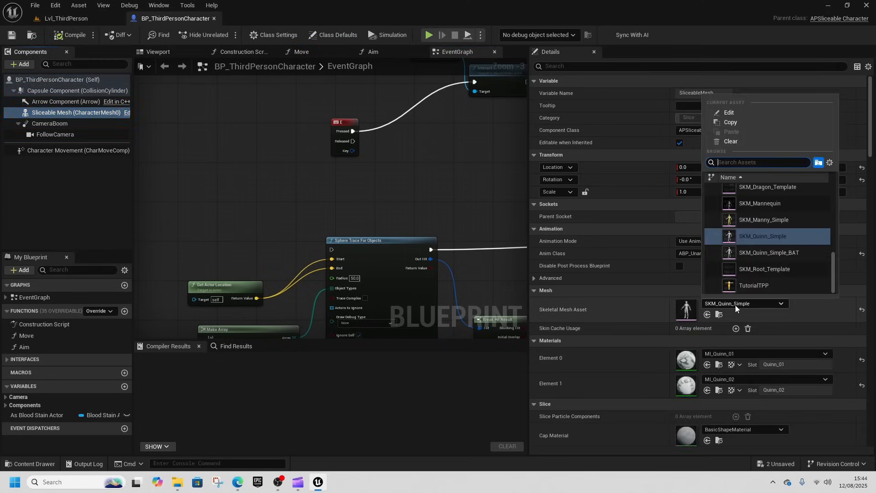
Set the character mesh to SK_Werewolf_Full1 and clear FollowCamera's cartoon Post Process Material.
type("werew")
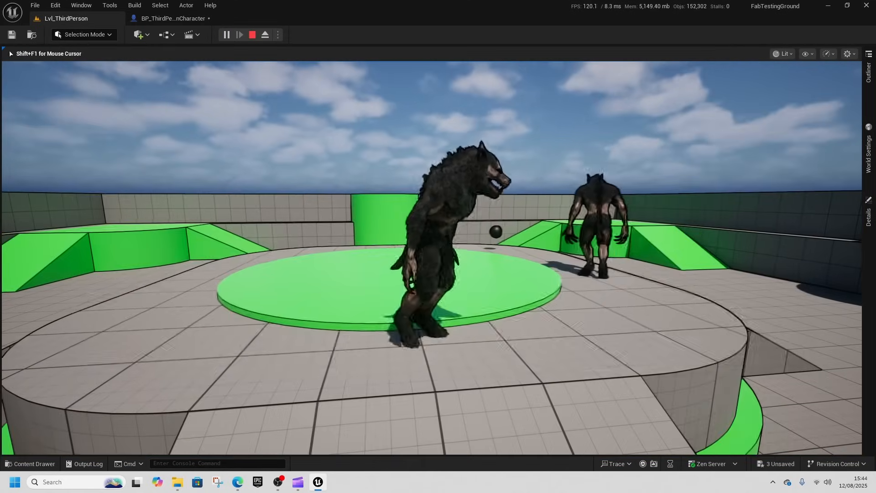
left_click(172, 18)
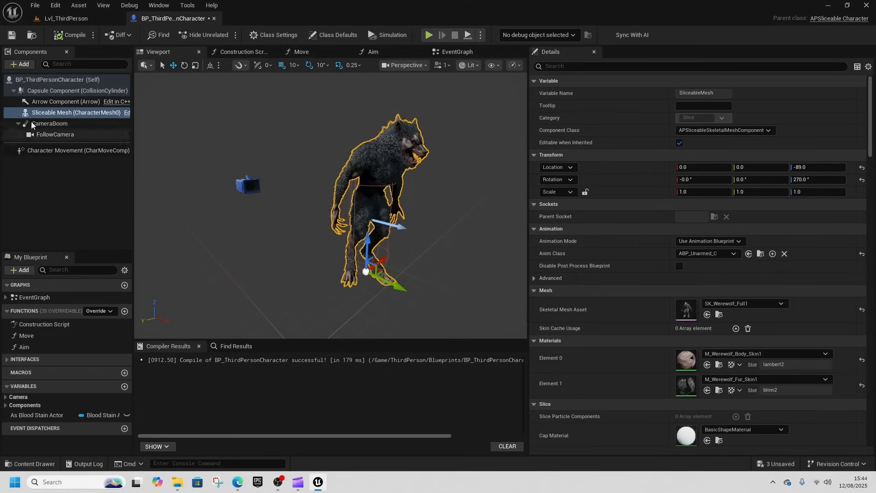
left_click(55, 134)
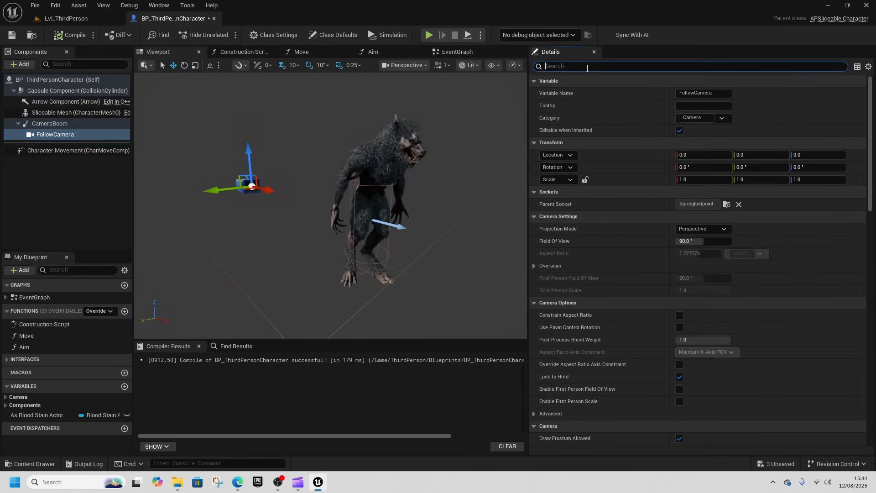
type("mater")
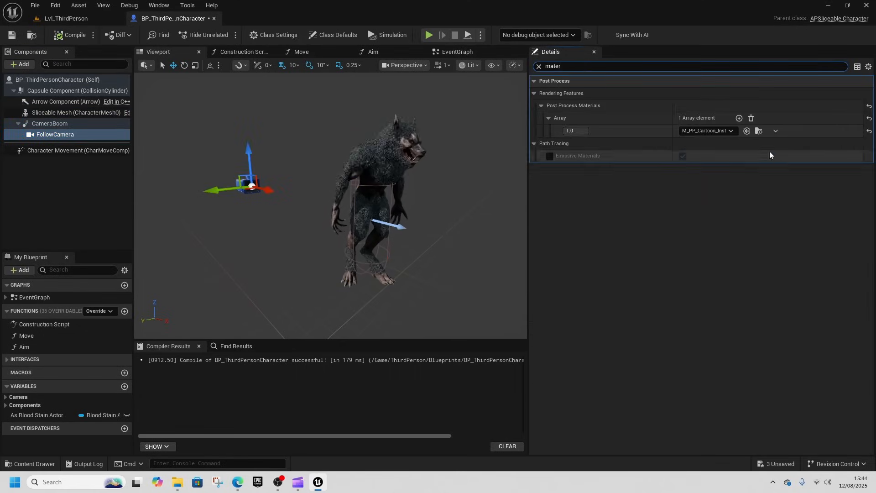
left_click(751, 117)
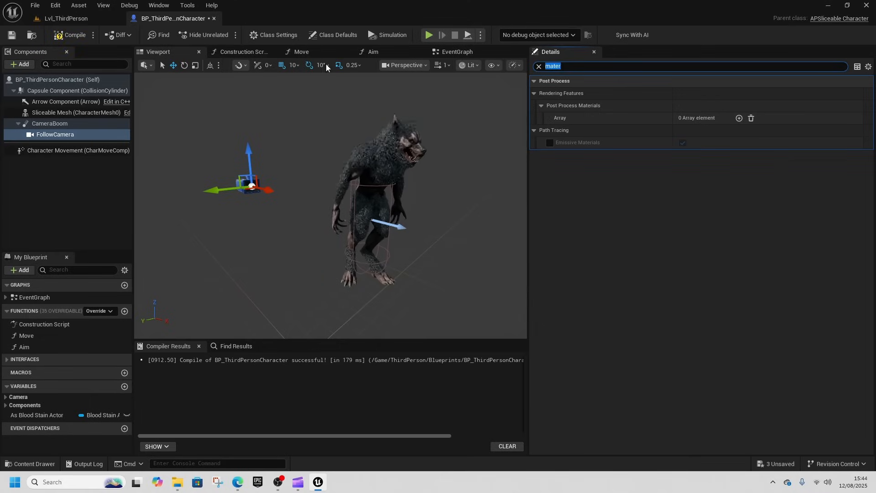
left_click(429, 35)
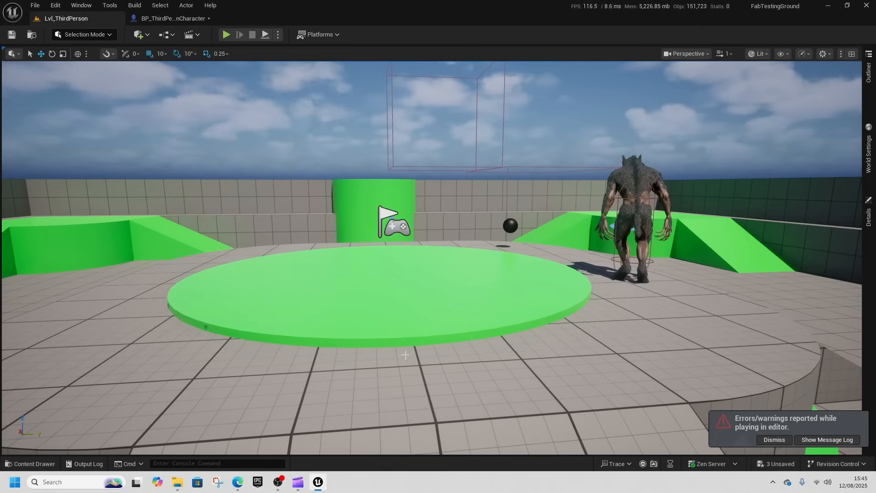
In the Content Drawer, go up to Content and open the Warehouse Scene level.
left_click(226, 34)
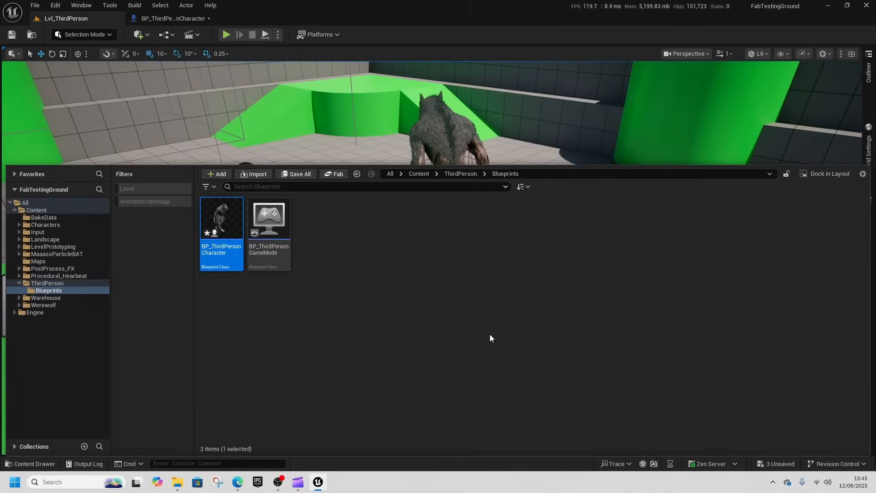
left_click(418, 174)
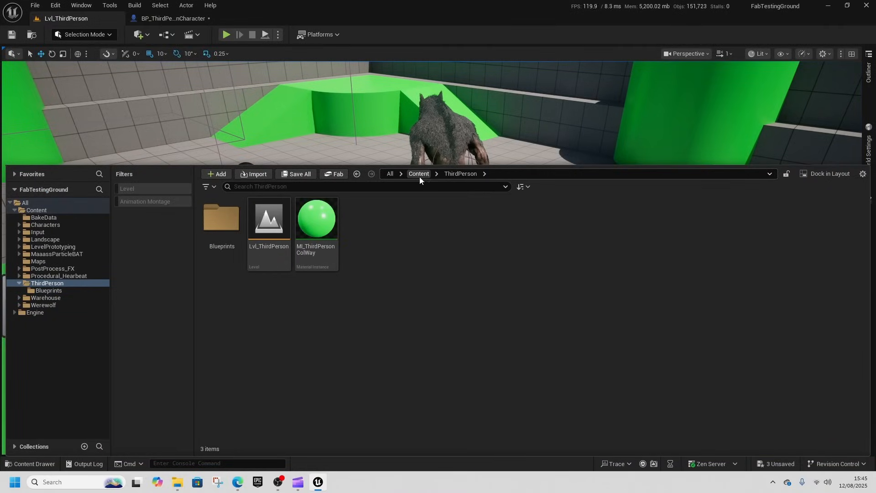
left_click(45, 297)
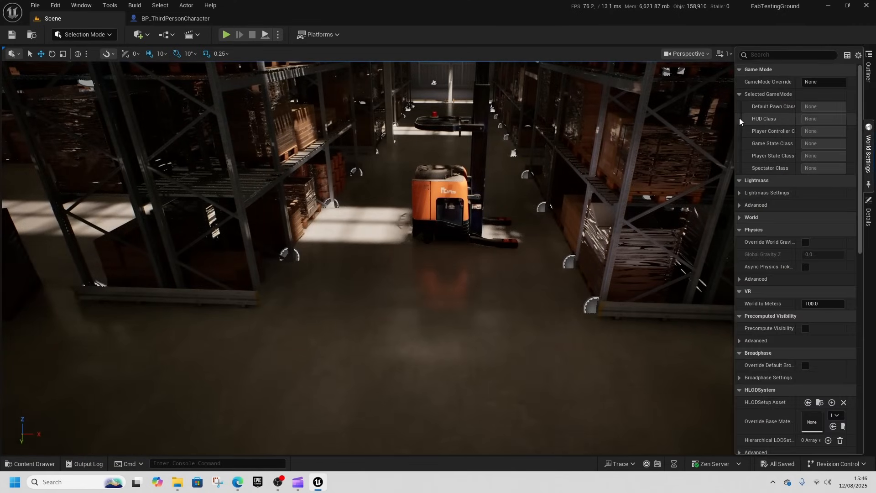
Play the level from a chosen spot in the warehouse, then stop.
left_click(822, 82)
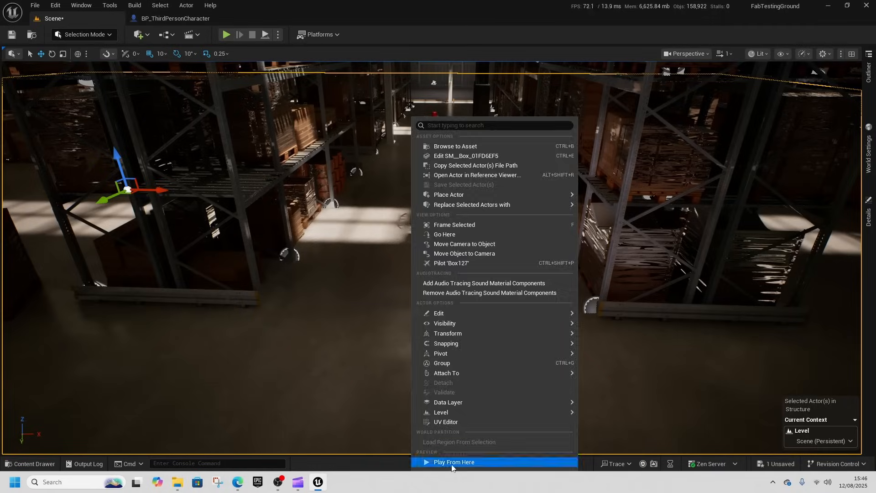
left_click(454, 462)
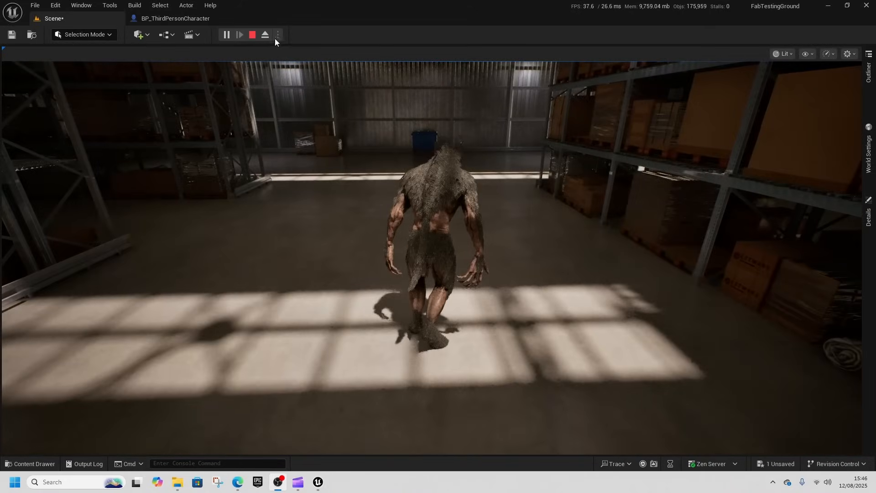
left_click(252, 34)
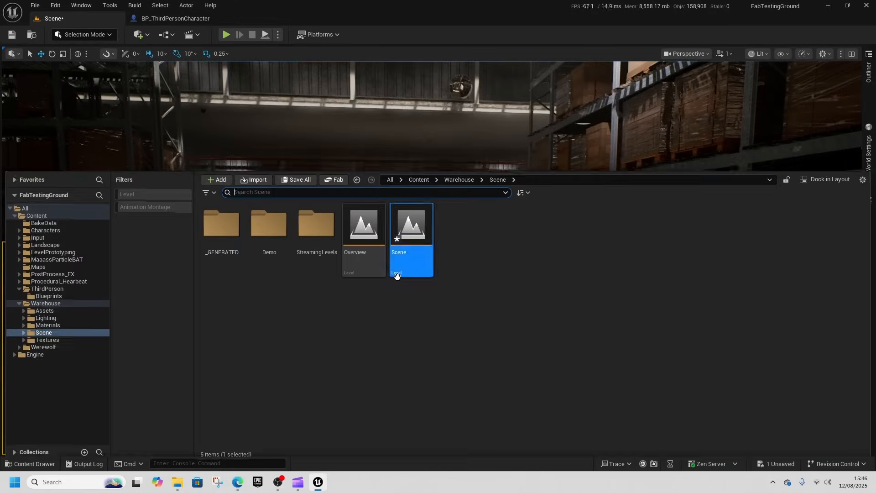
Drag BP_ThirdPersonCharacter onto the warehouse floor and play as the werewolf.
left_click(418, 179)
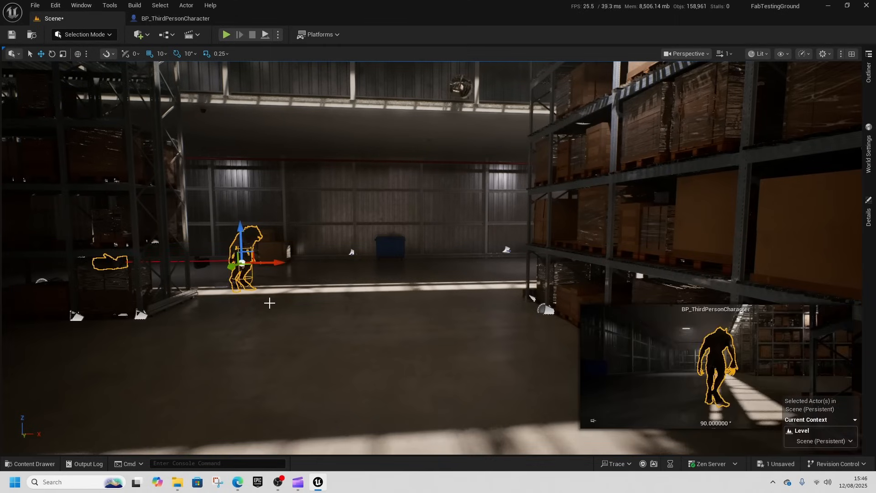
left_click_drag(241, 257, 542, 257)
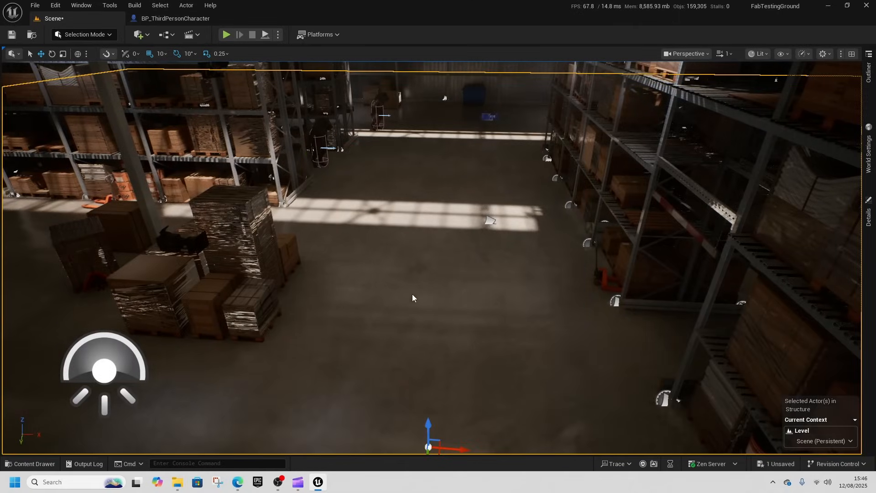
left_click(227, 34)
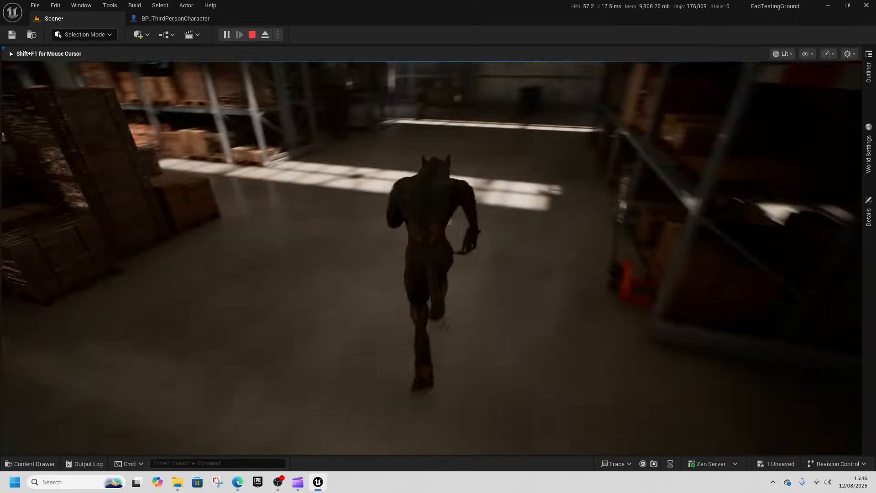